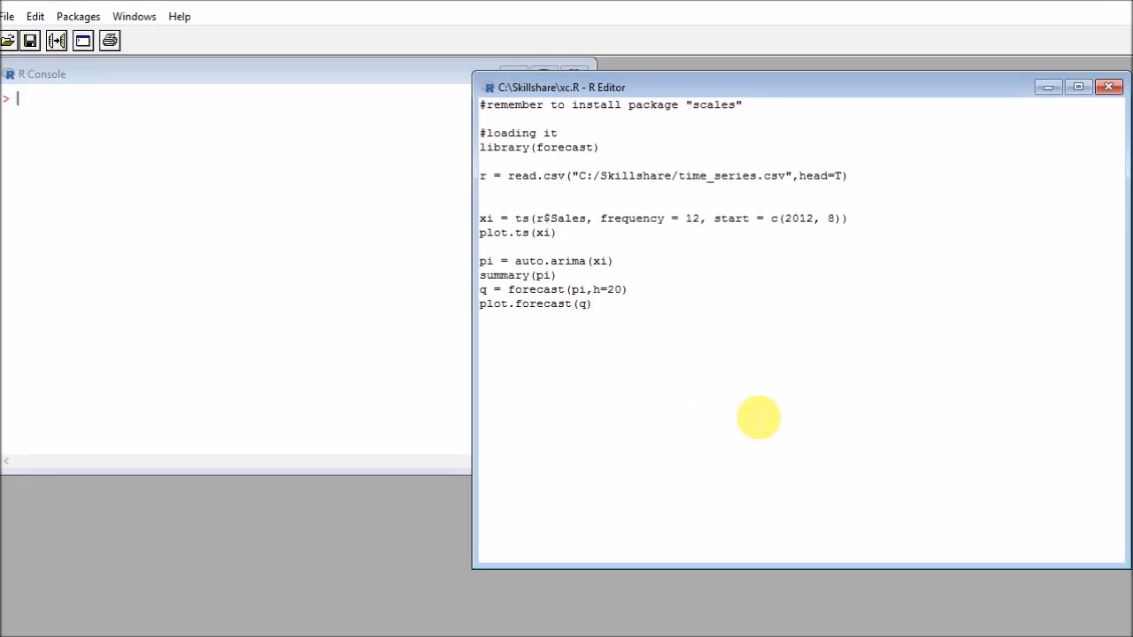
mouse_move(681, 301)
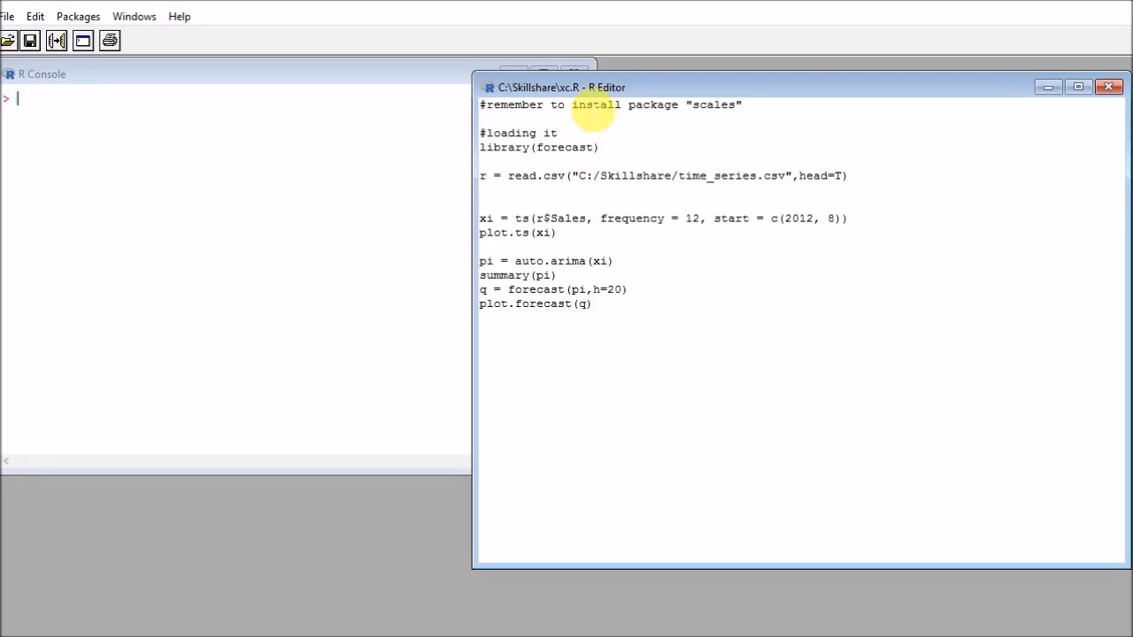
- Load the forecast library, read time_series.csv into r and review its Time and Sales columns, noting the first Sales value 400
double_click(538, 147)
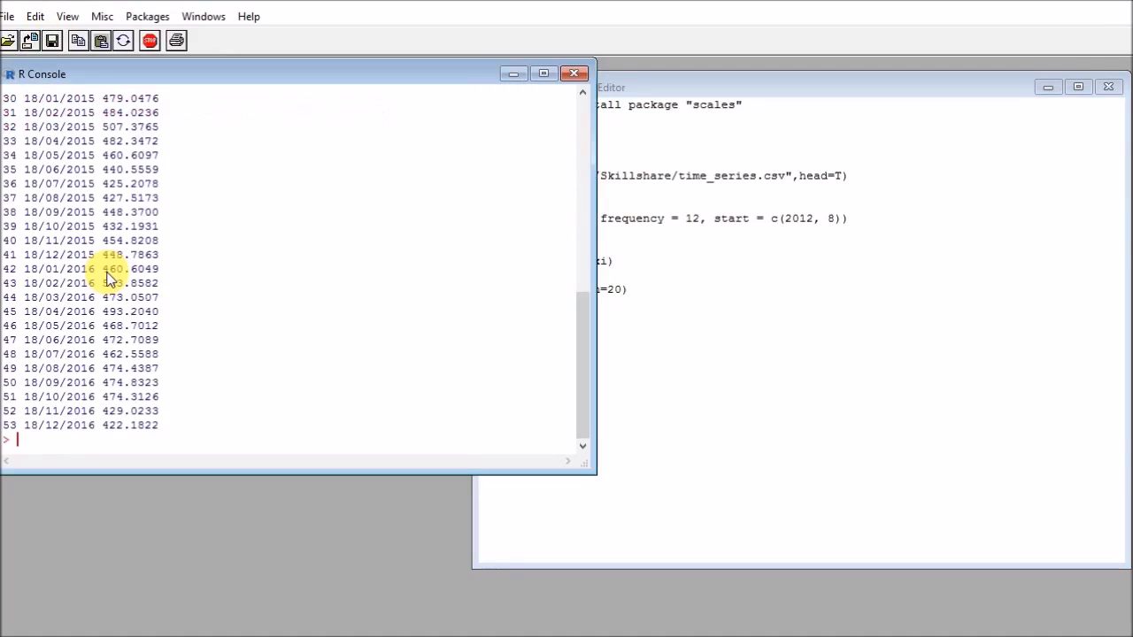
scroll("up", 3)
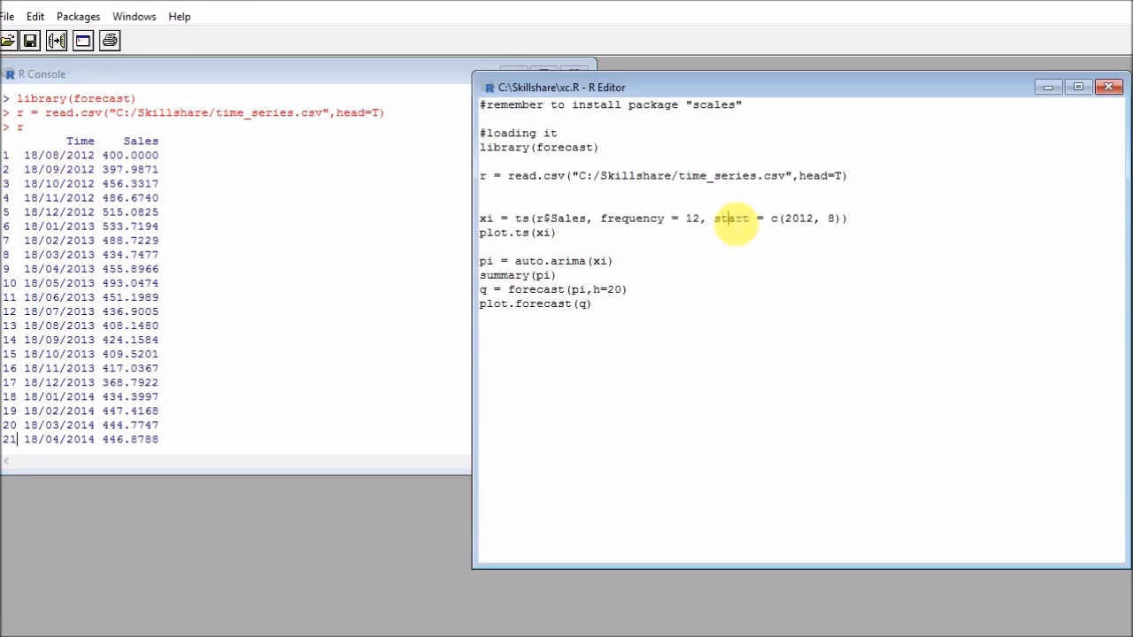
scroll("down", 3)
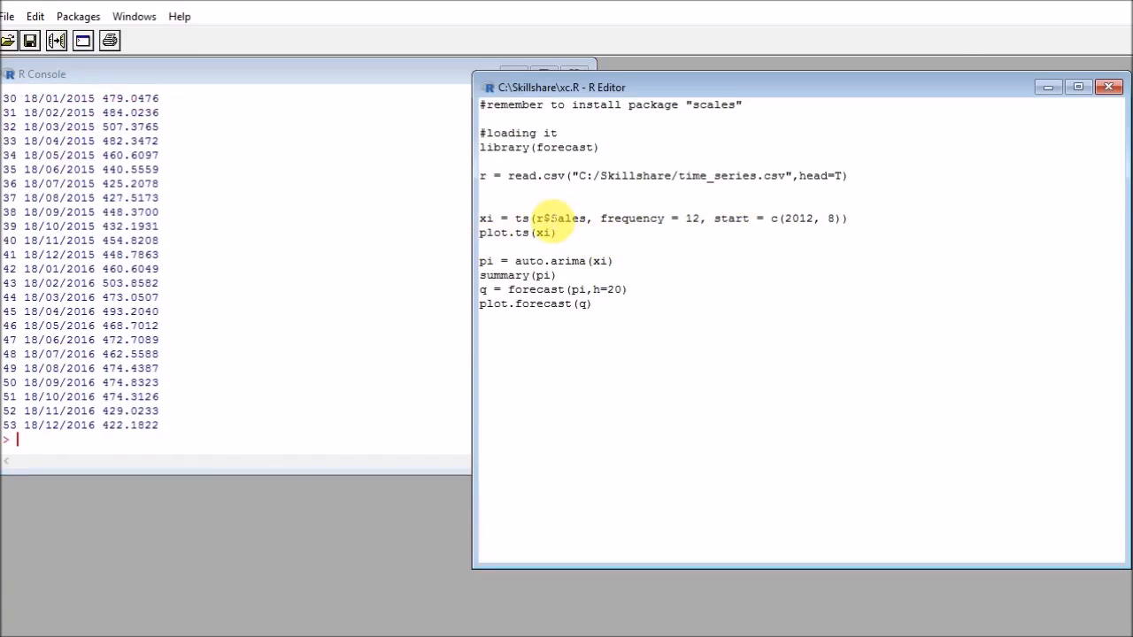
left_click_drag(515, 217, 851, 218)
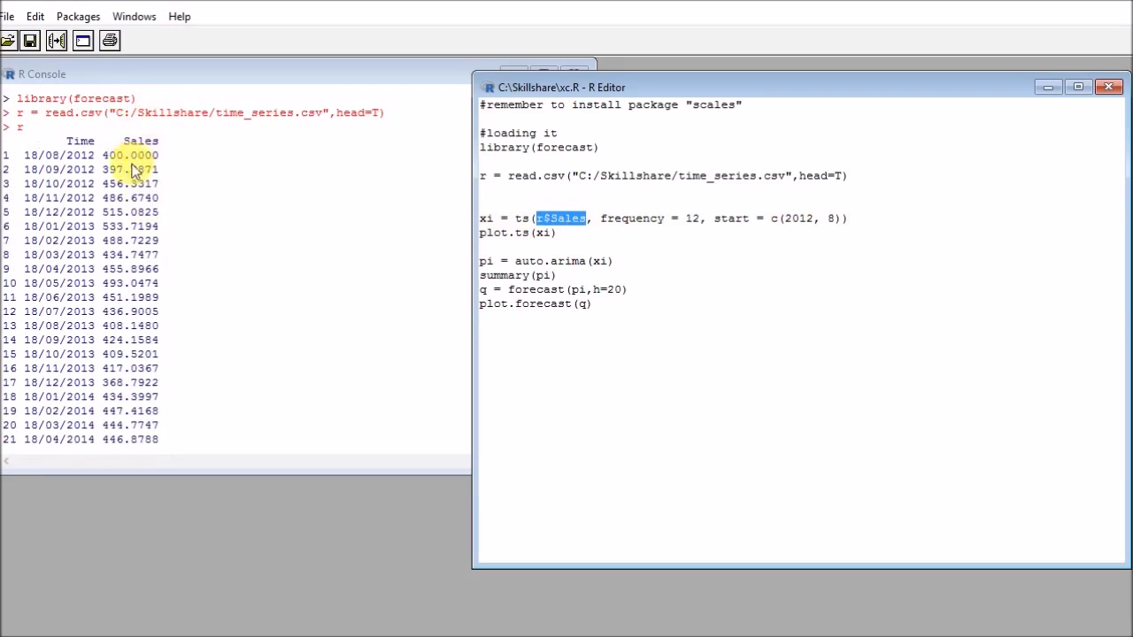
double_click(634, 219)
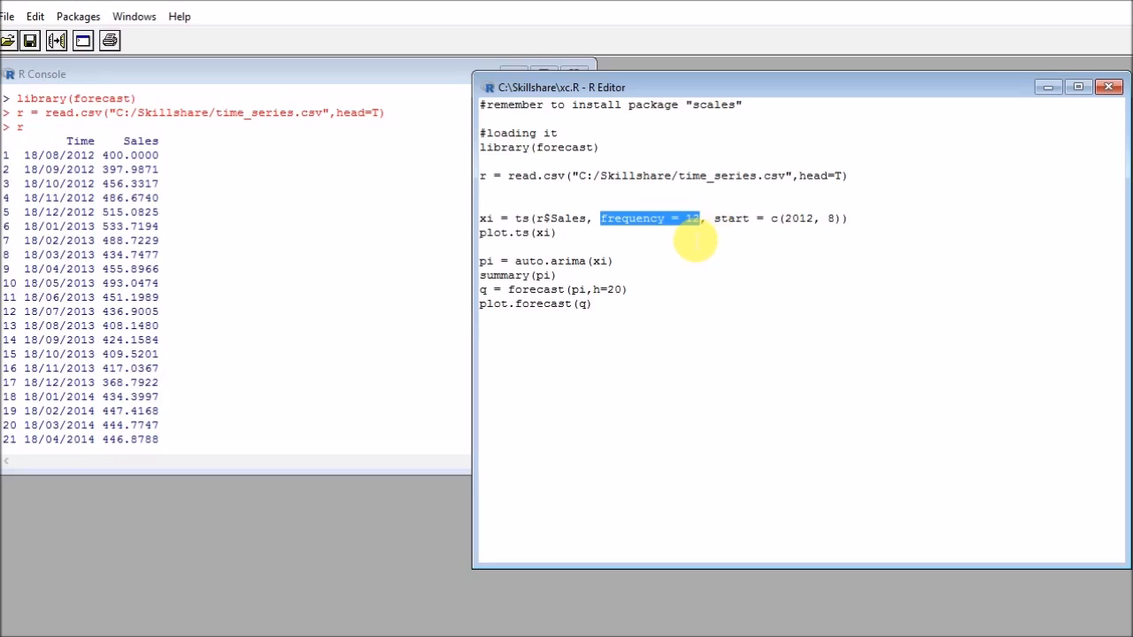
mouse_move(761, 220)
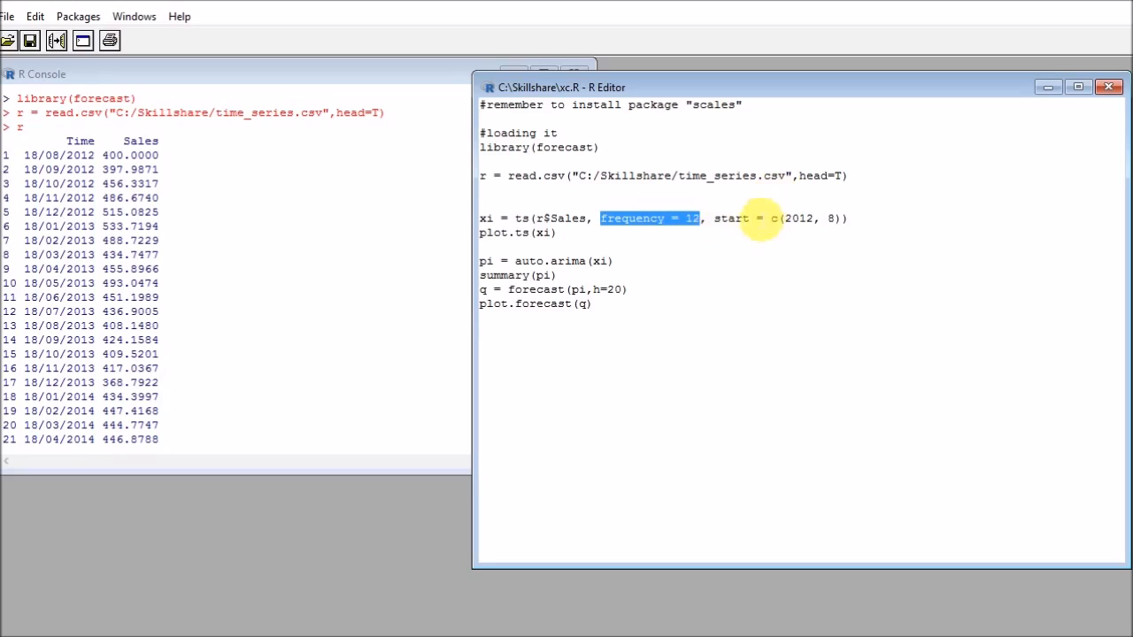
mouse_move(105, 163)
type("xi")
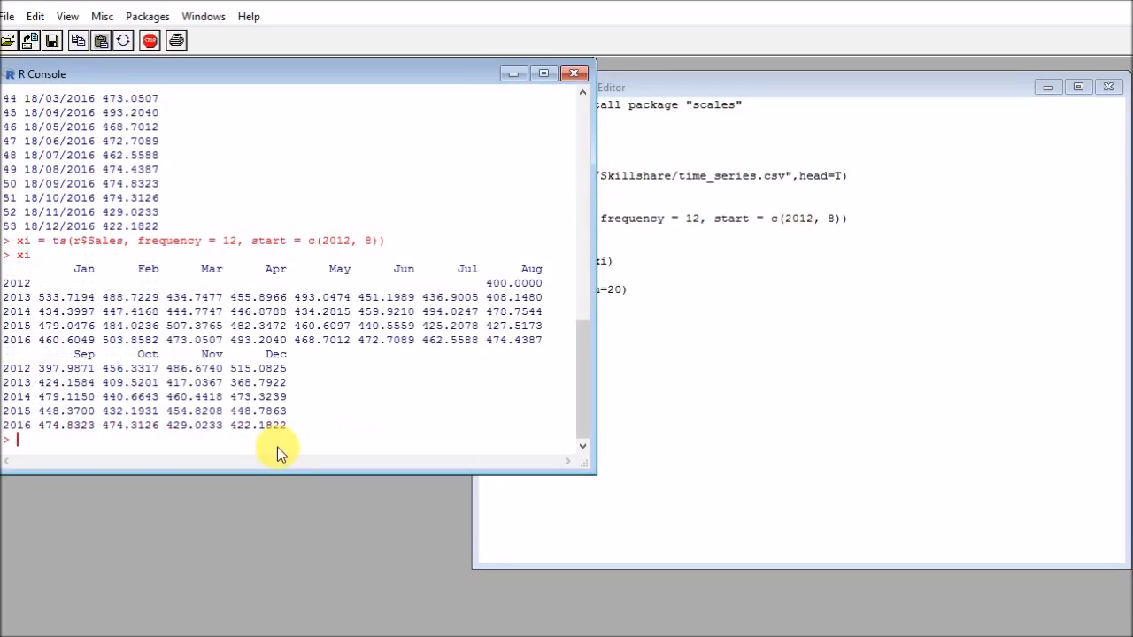
mouse_move(141, 375)
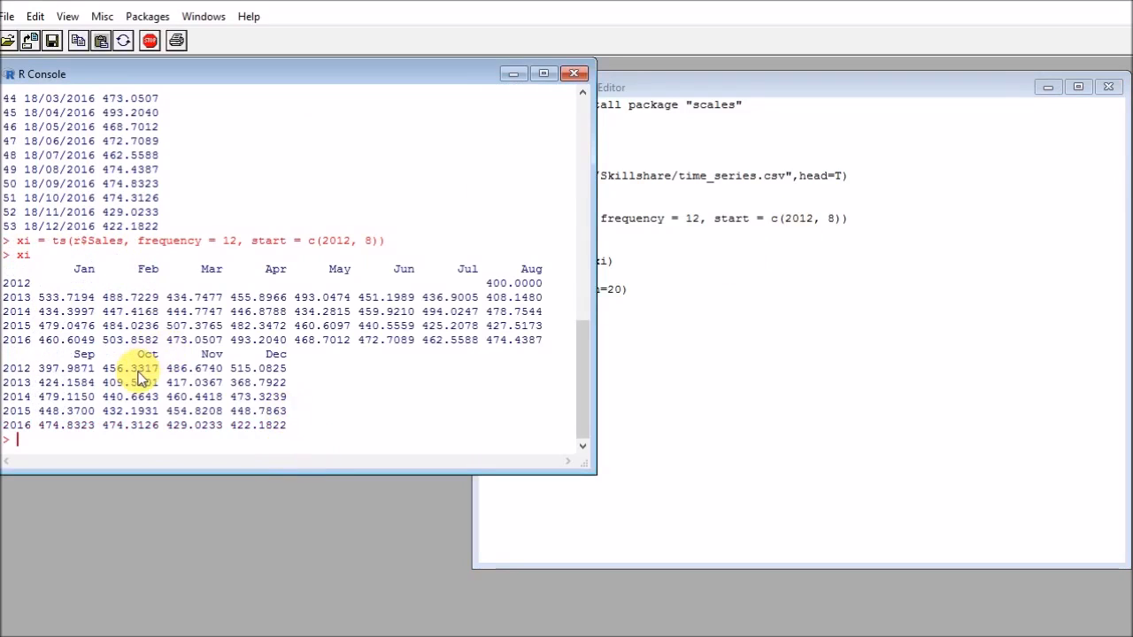
mouse_move(140, 363)
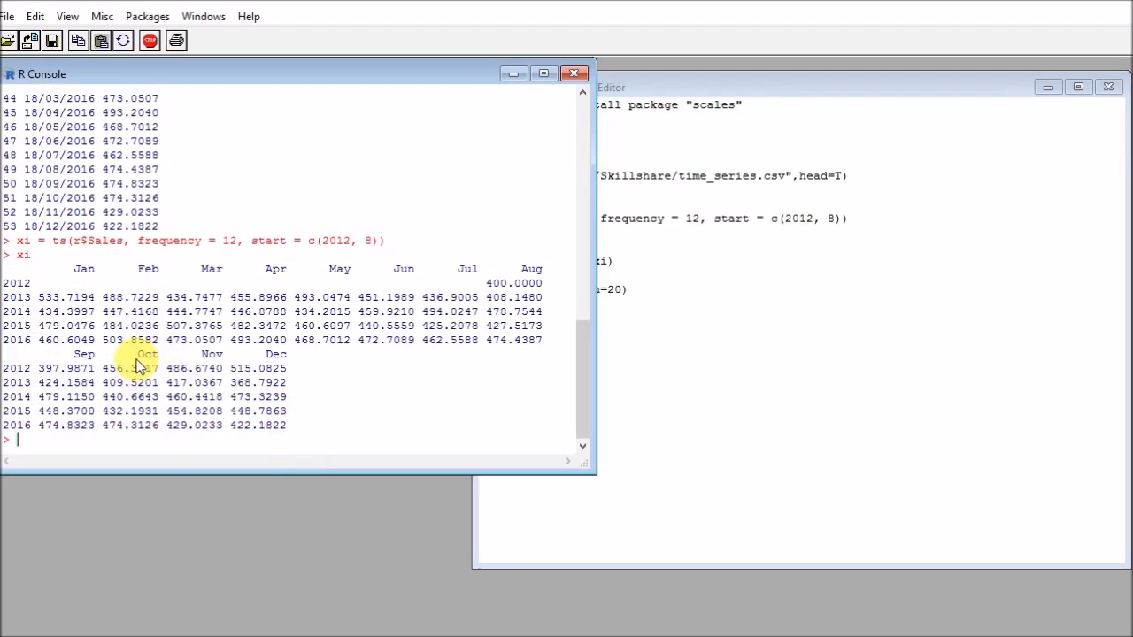
mouse_move(45, 304)
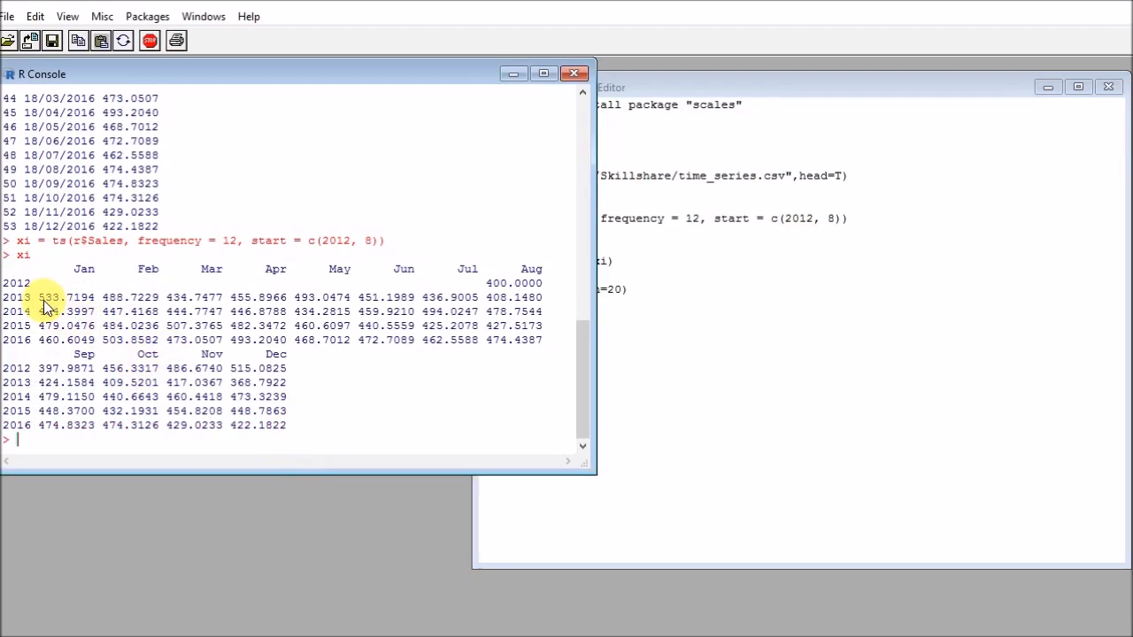
- Convert r$Sales to a monthly ts starting c(2012, 8) and review the January 2013 value in the printed table
double_click(66, 298)
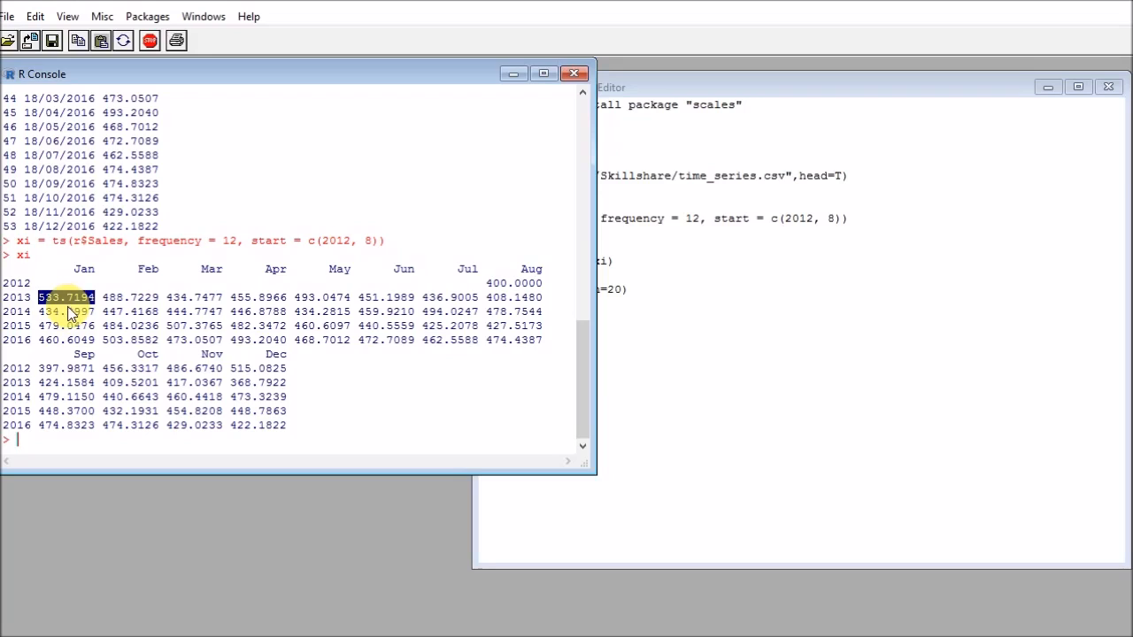
mouse_move(55, 310)
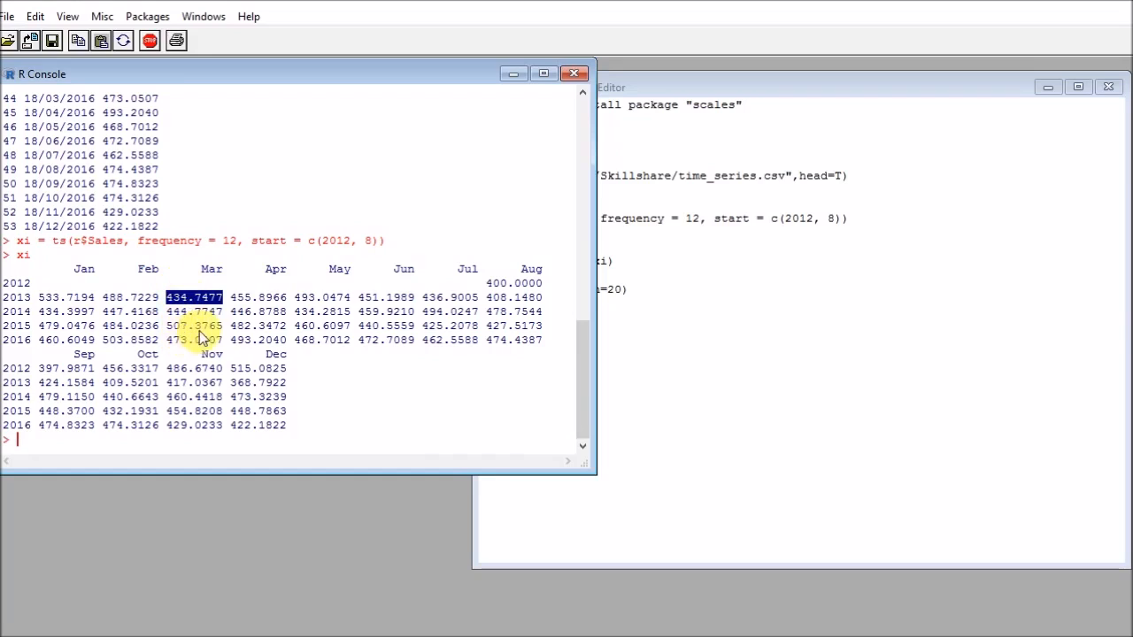
mouse_move(345, 357)
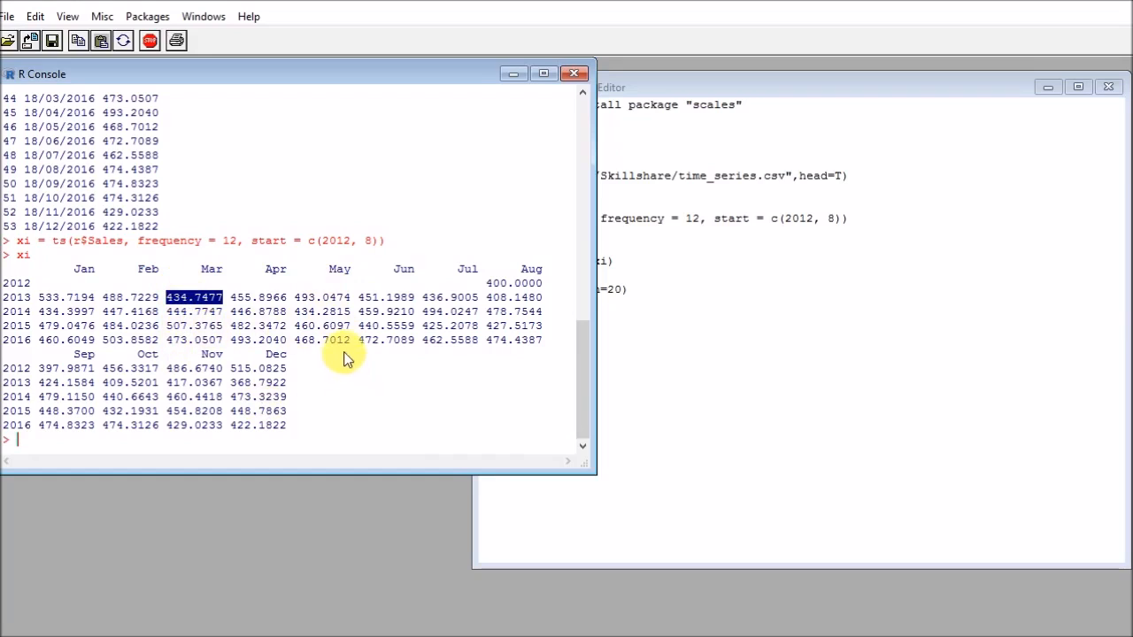
mouse_move(298, 259)
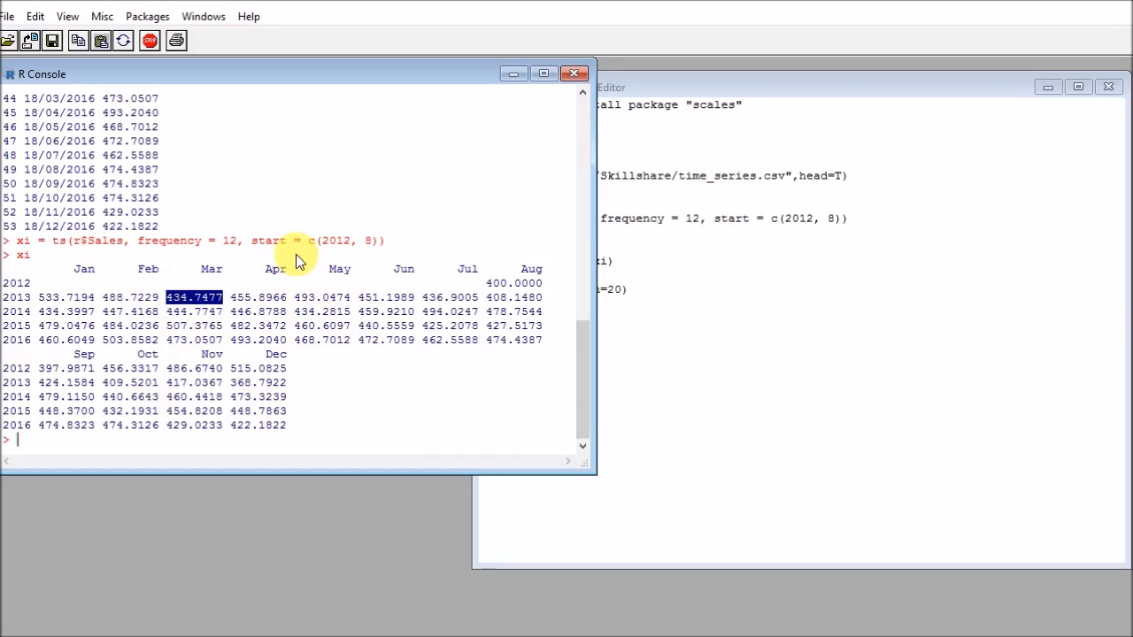
mouse_move(469, 312)
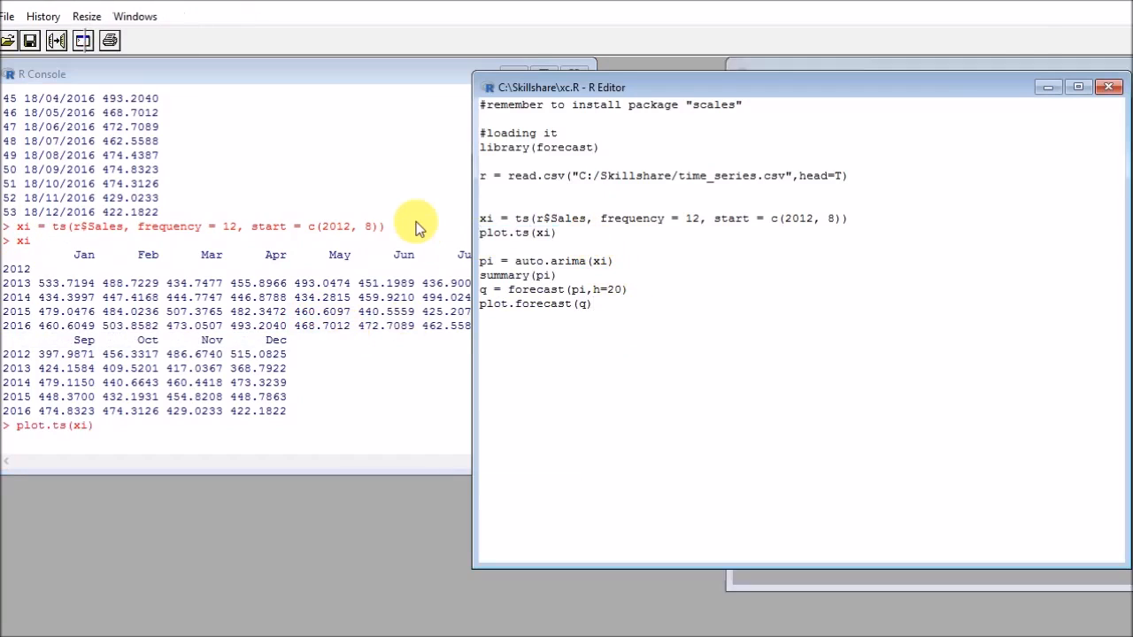
key("Return")
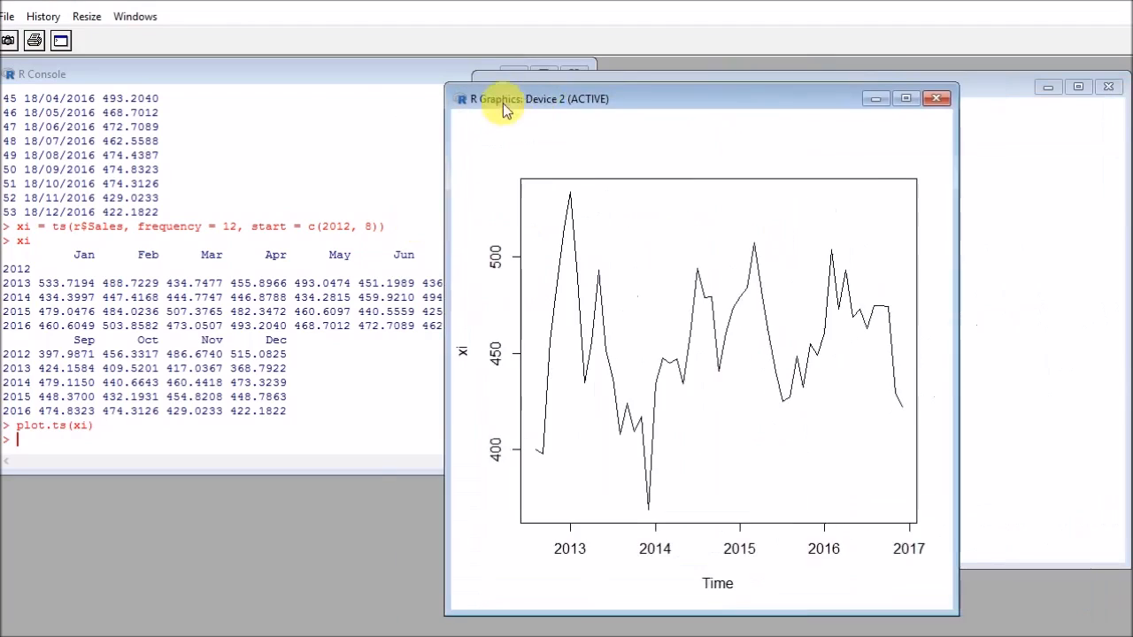
left_click(904, 99)
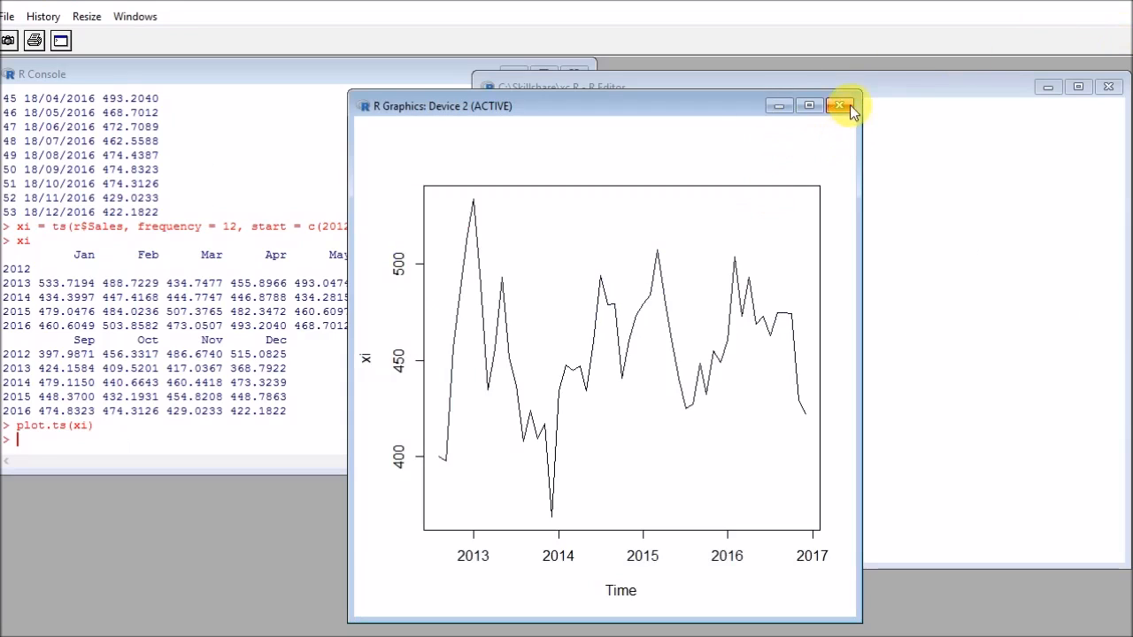
left_click(807, 106)
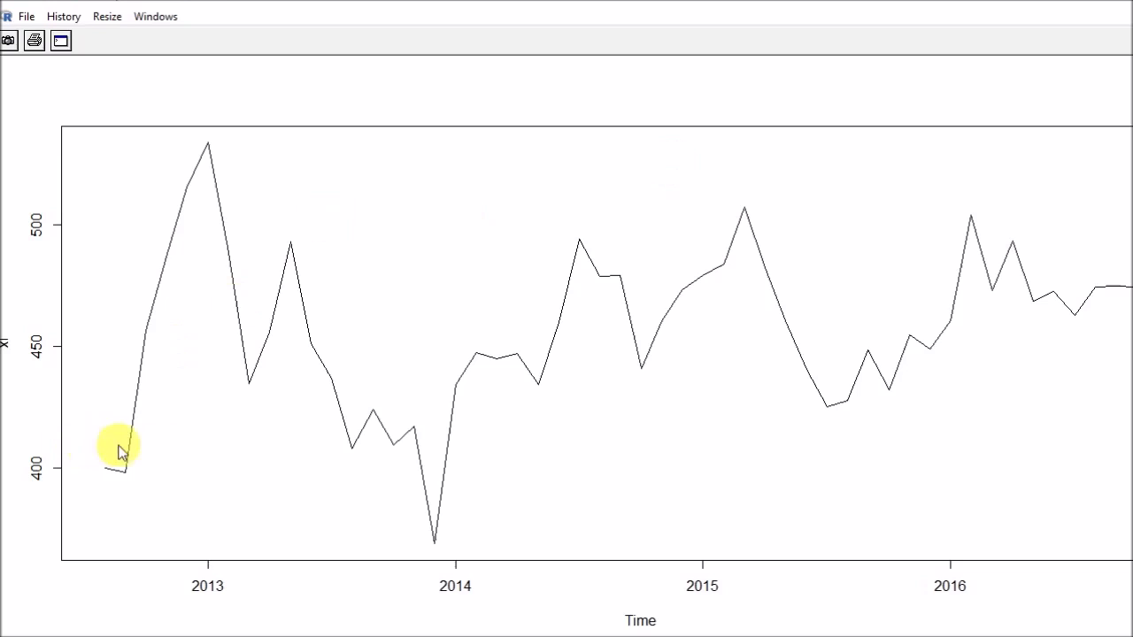
mouse_move(275, 421)
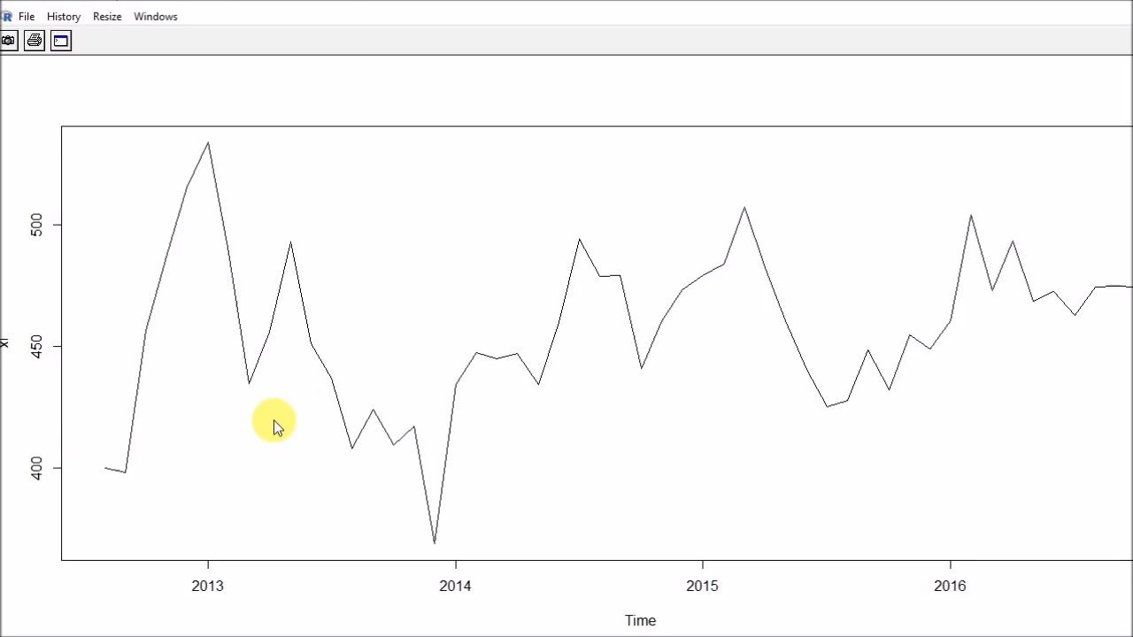
mouse_move(209, 138)
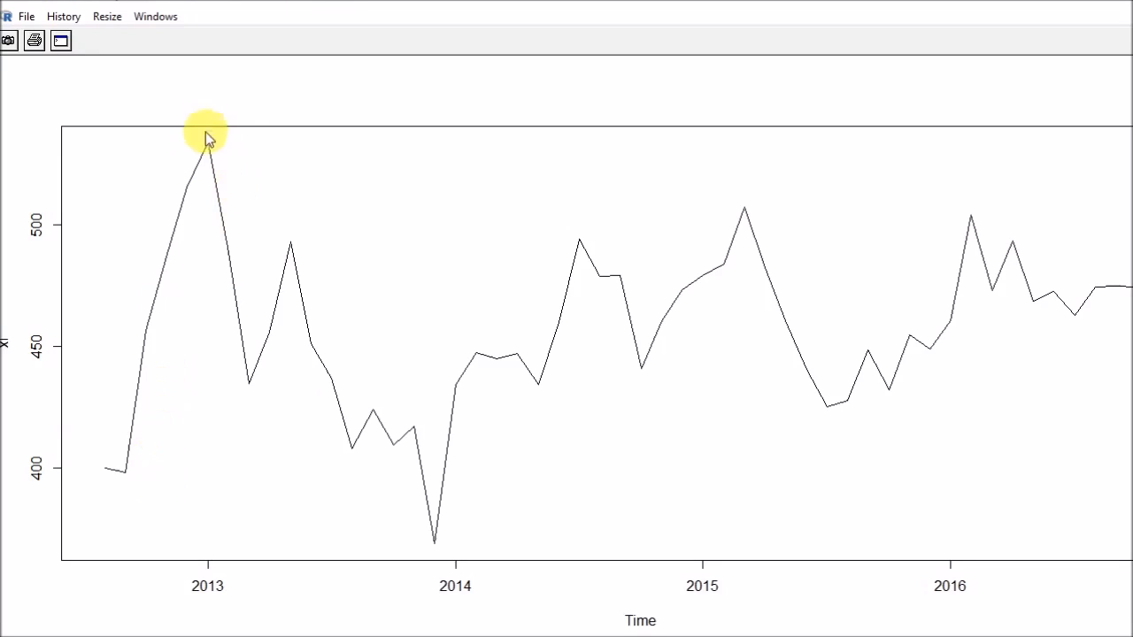
mouse_move(379, 366)
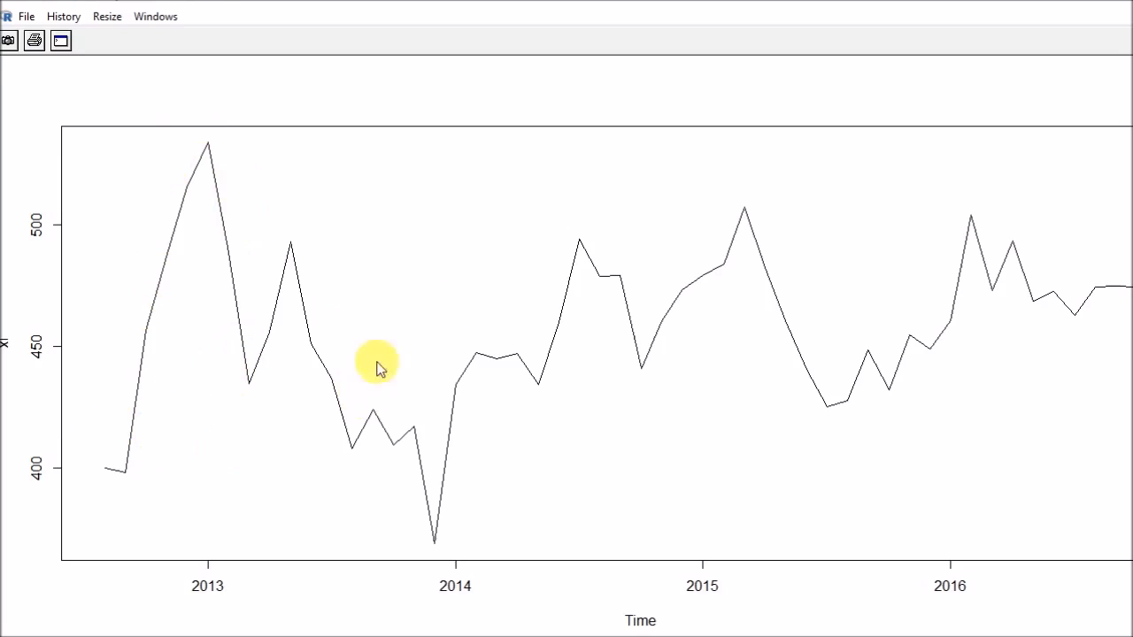
mouse_move(952, 361)
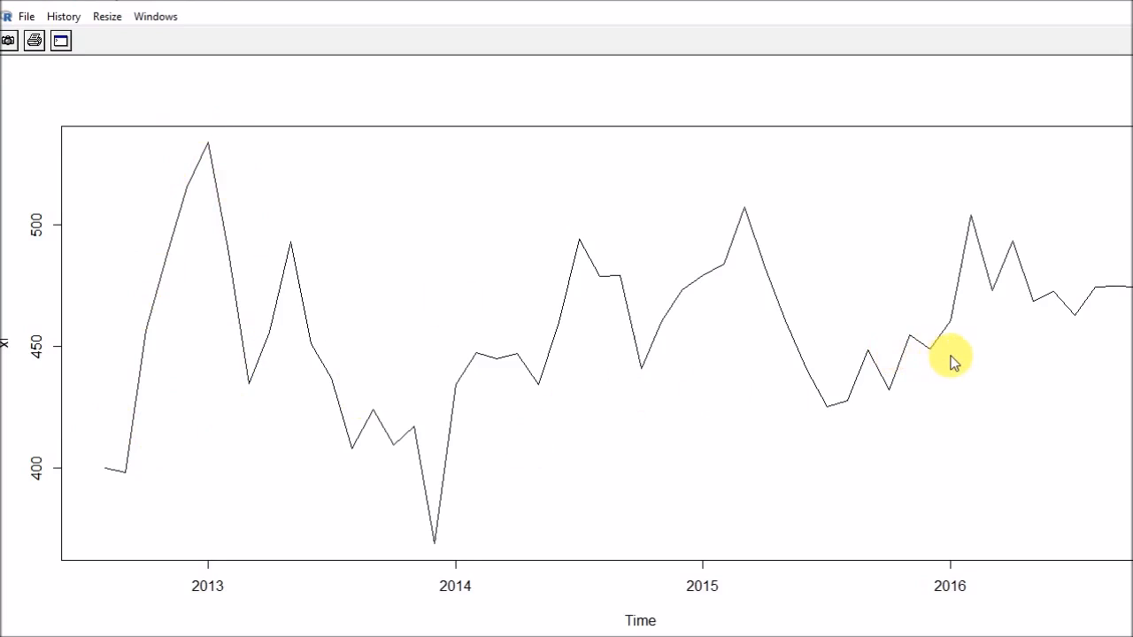
mouse_move(220, 294)
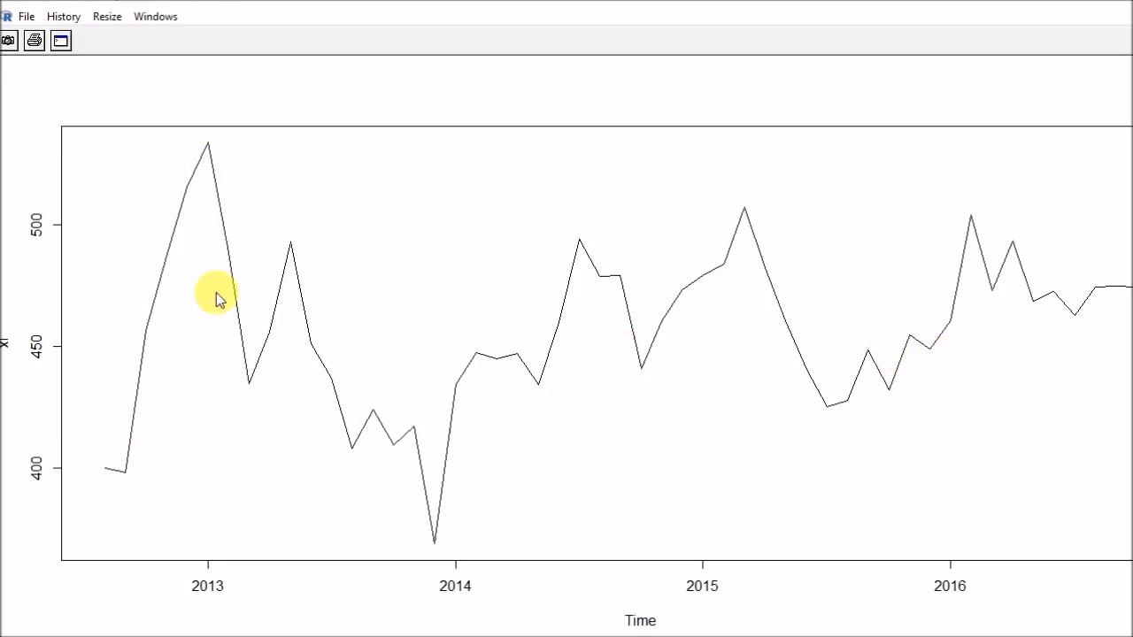
mouse_move(114, 386)
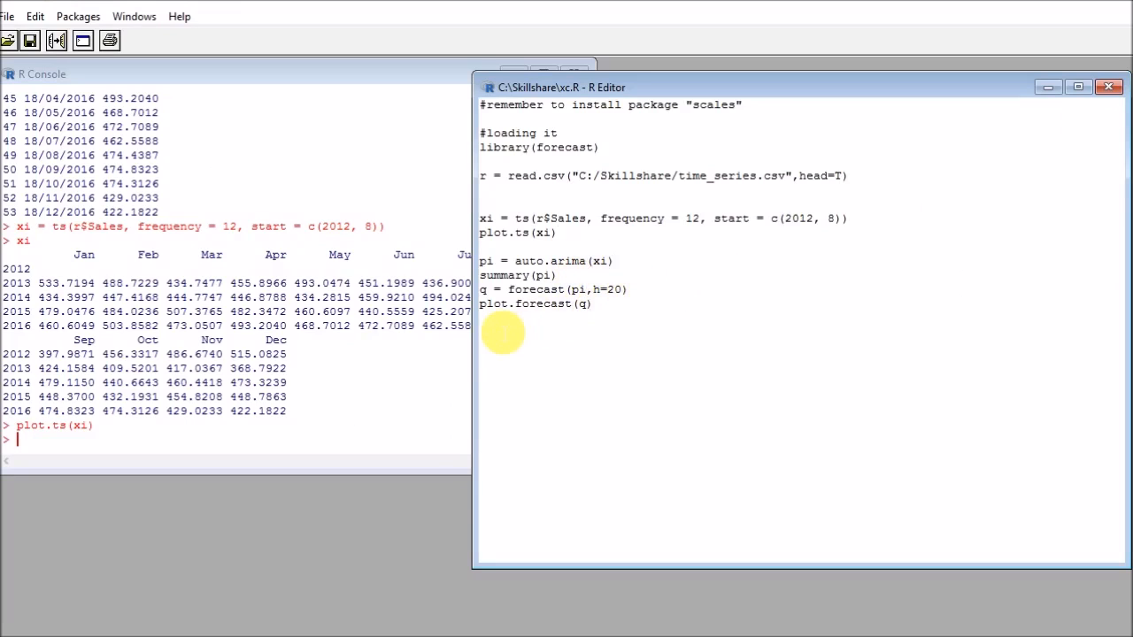
- Run the auto.arima lines and review the ARIMA(1,0,0) order and ar1 coefficient in the summary
left_click(613, 260)
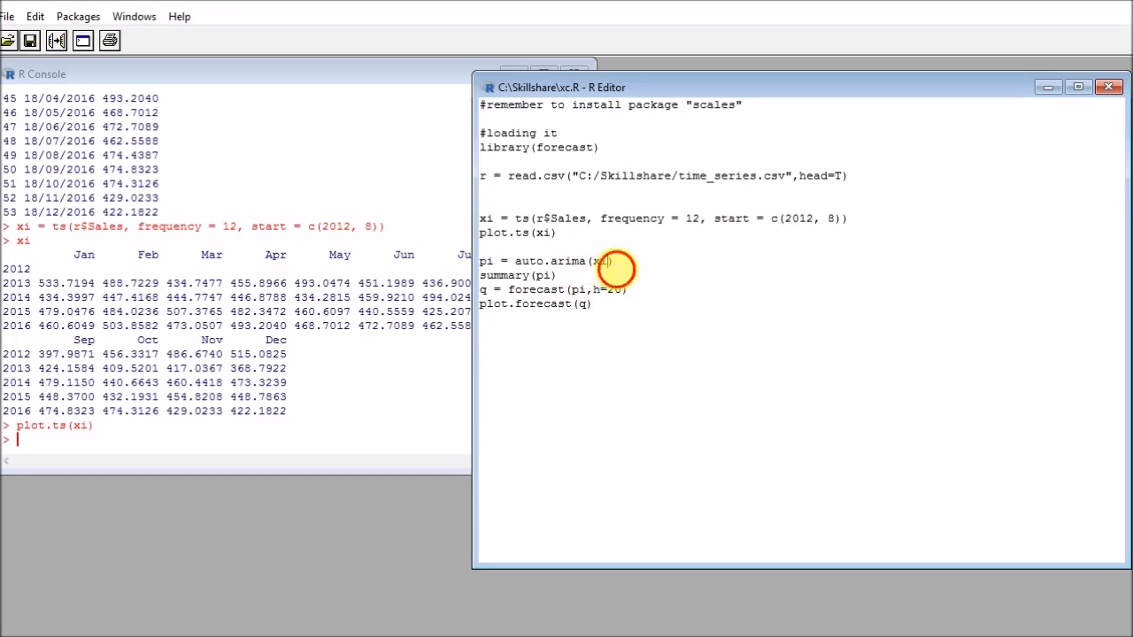
mouse_move(600, 262)
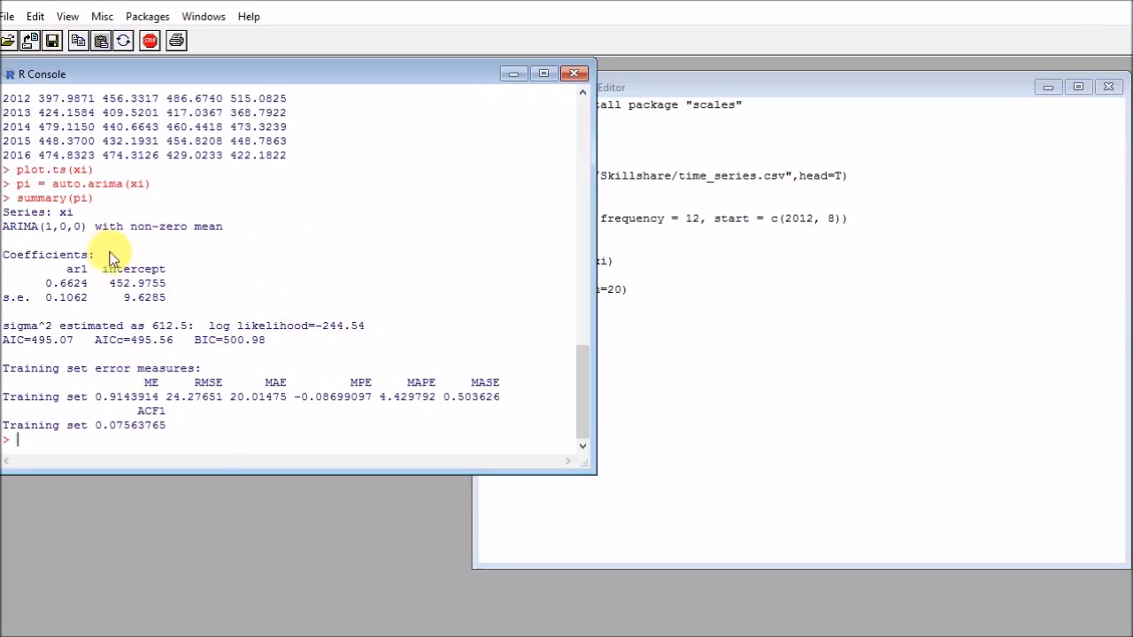
mouse_move(9, 229)
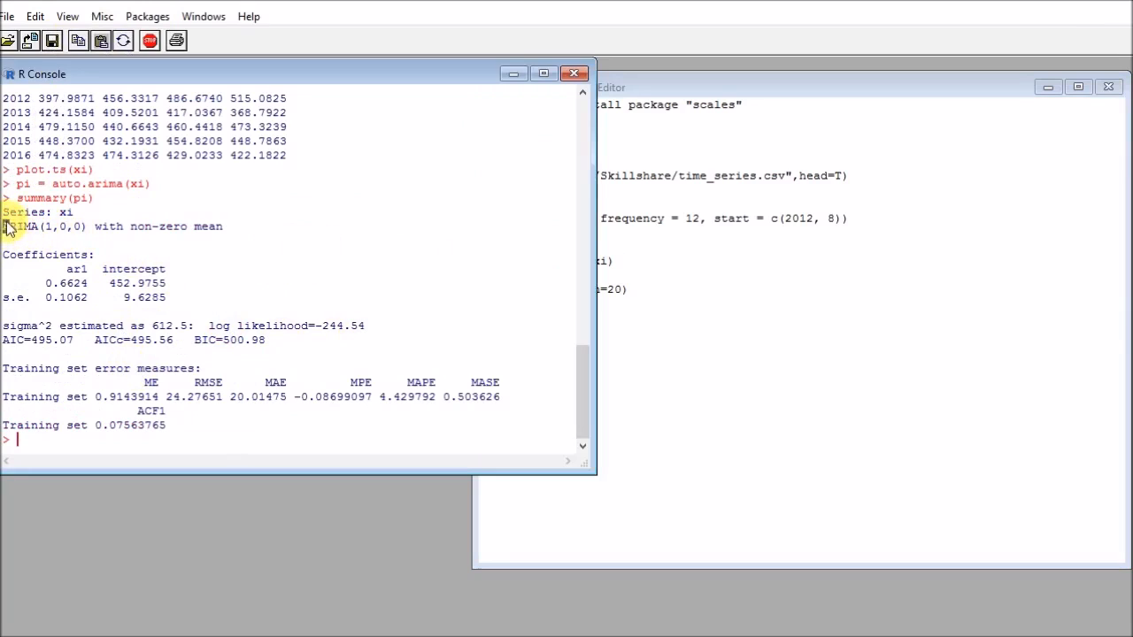
double_click(44, 227)
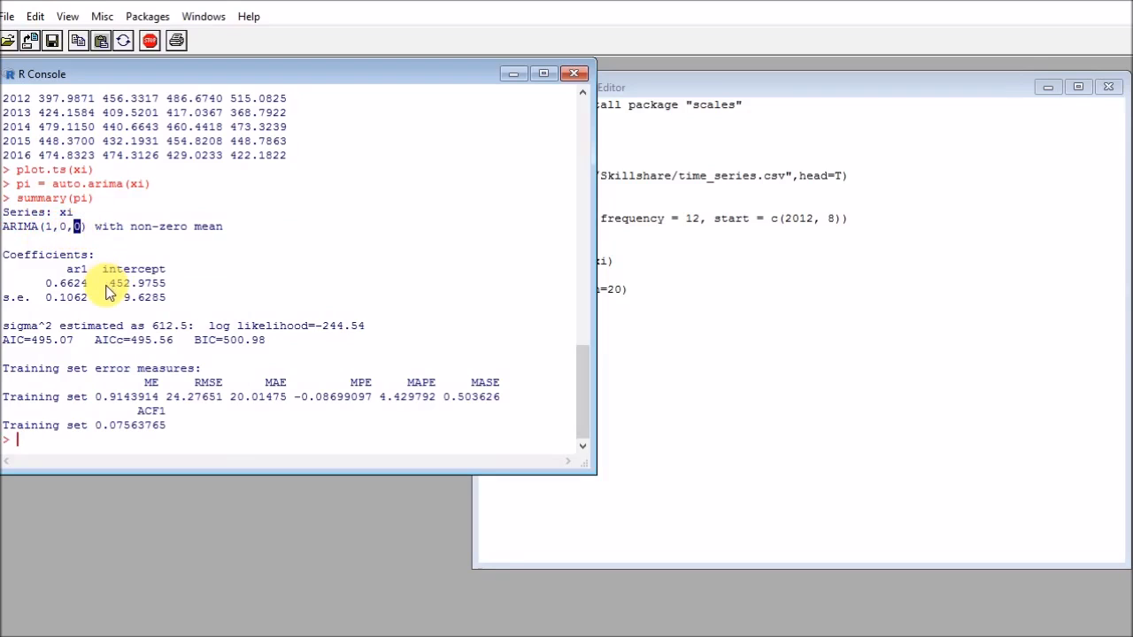
double_click(66, 283)
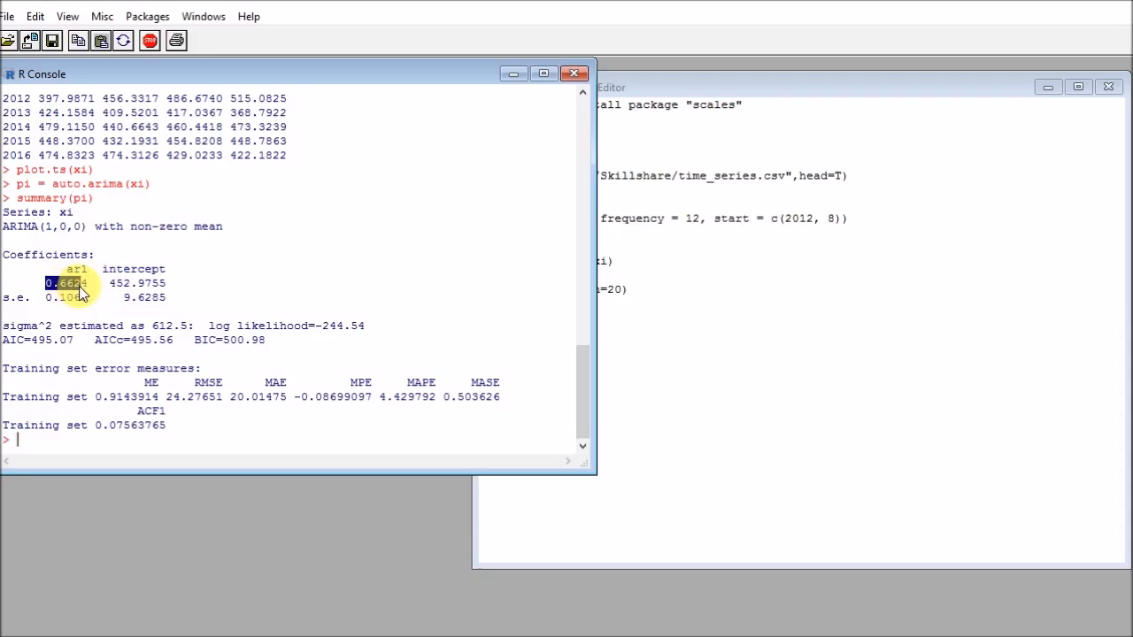
mouse_move(151, 216)
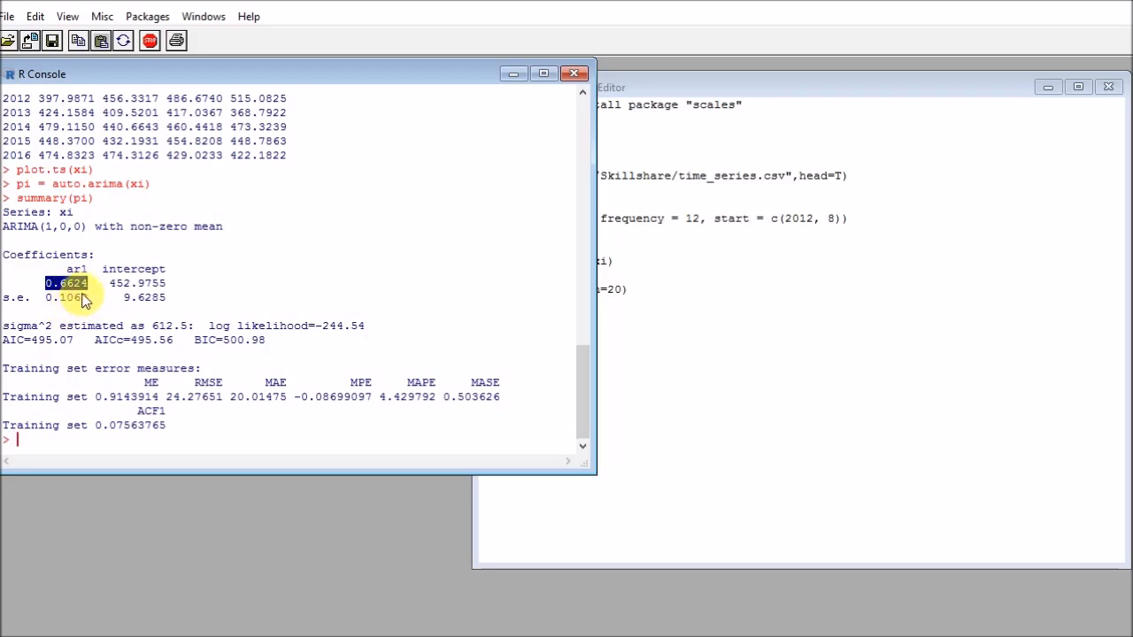
mouse_move(110, 343)
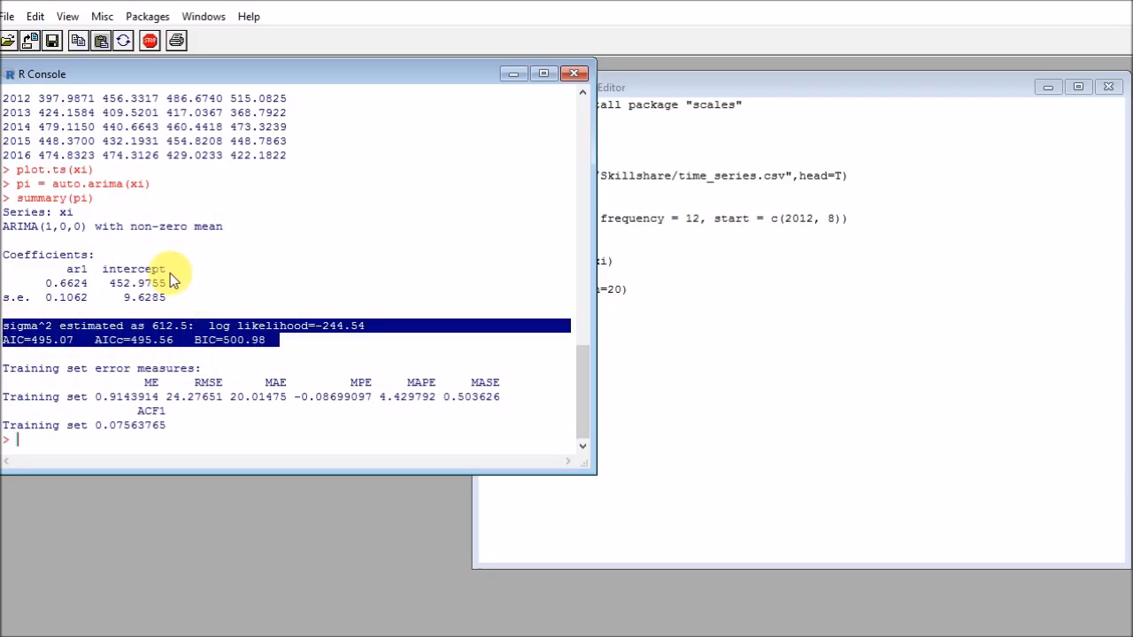
mouse_move(15, 386)
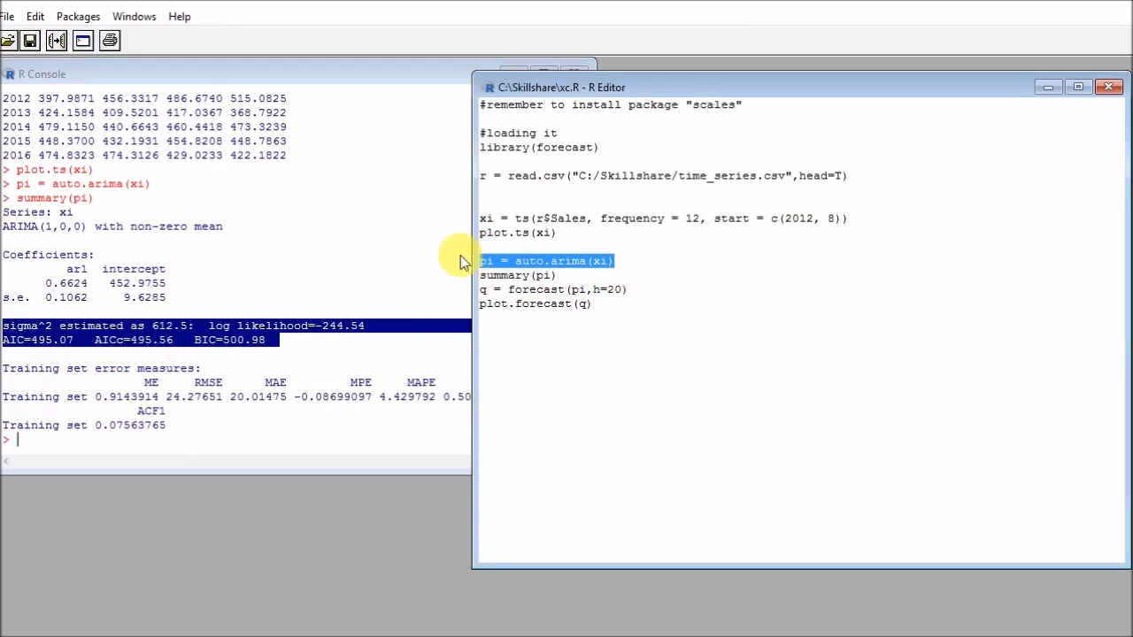
mouse_move(538, 305)
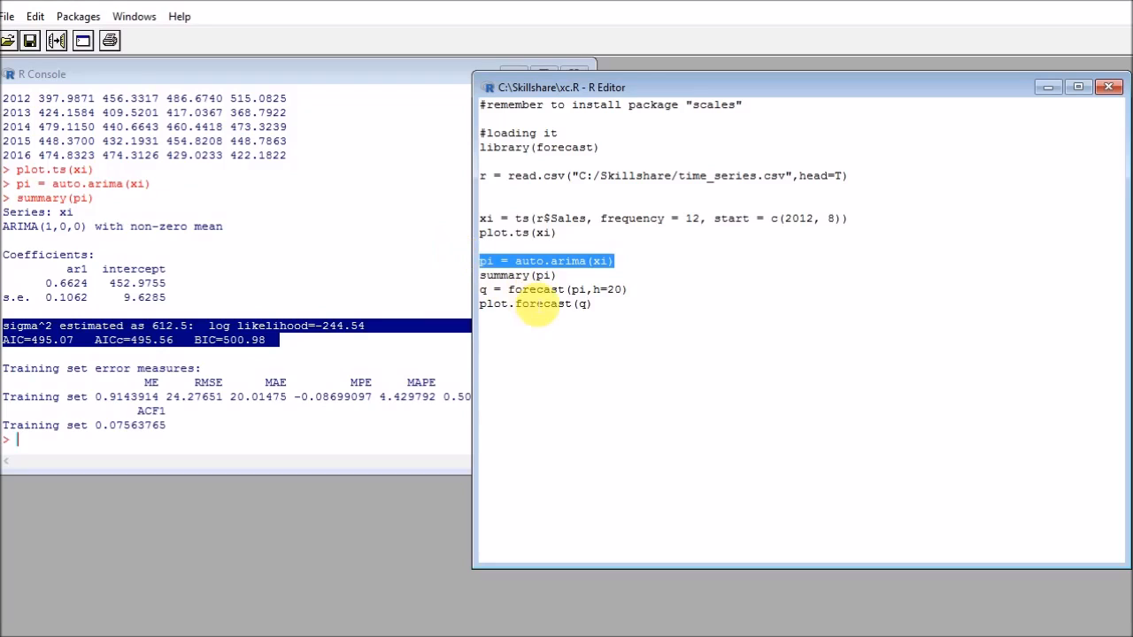
- Forecast 20 months ahead with forecast(pi, h=20) and show plot.forecast(q) maximised with its confidence bands
left_click(517, 276)
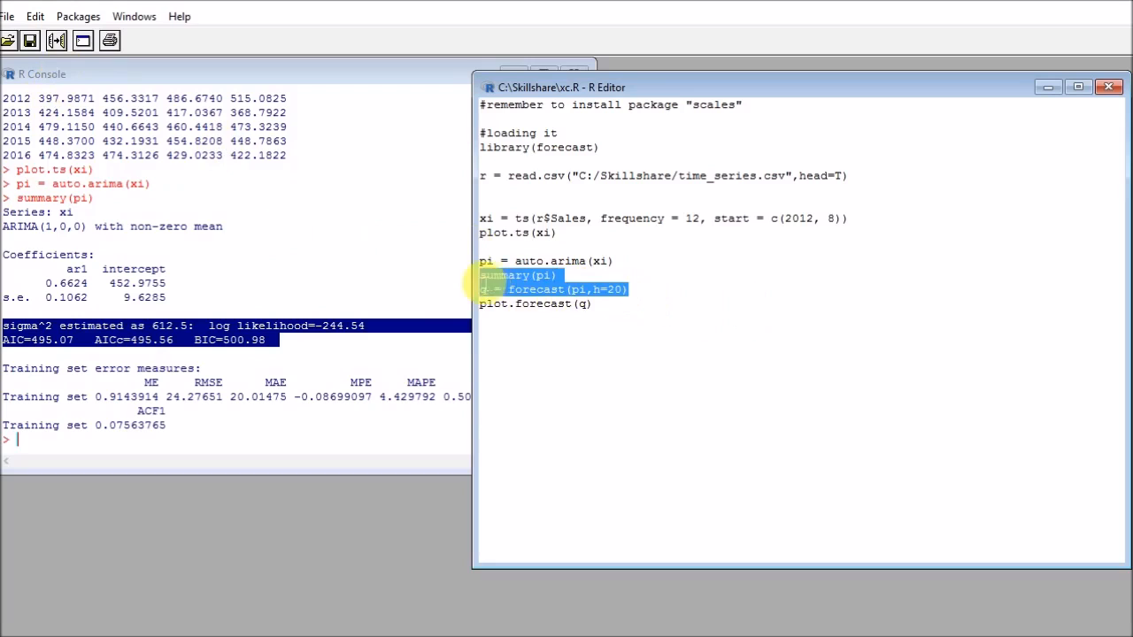
left_click(57, 41)
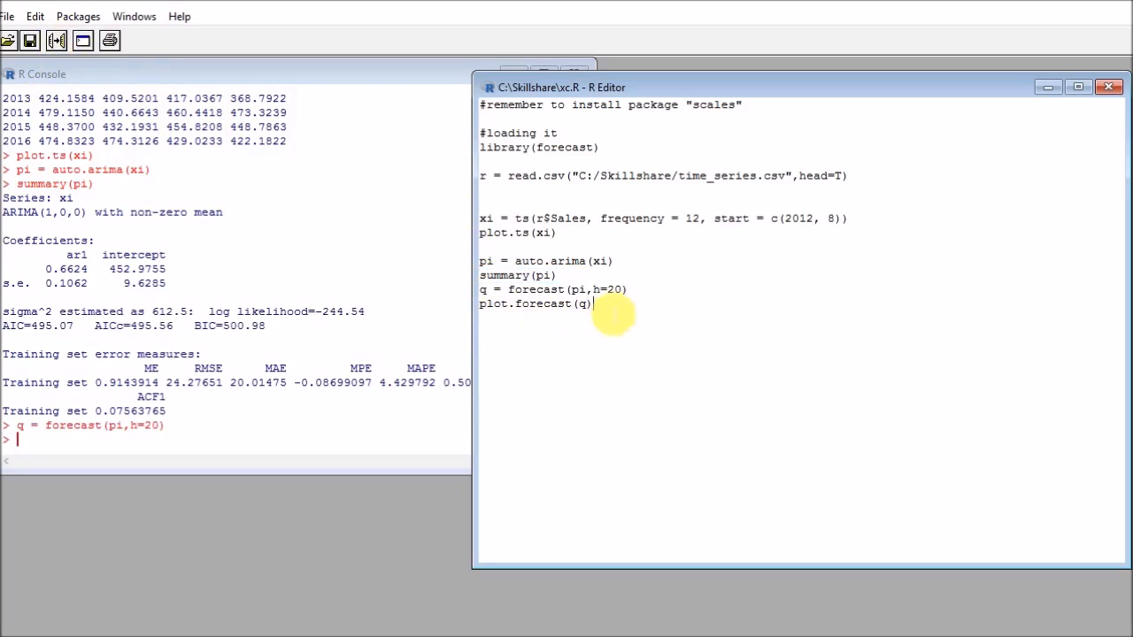
key("Return")
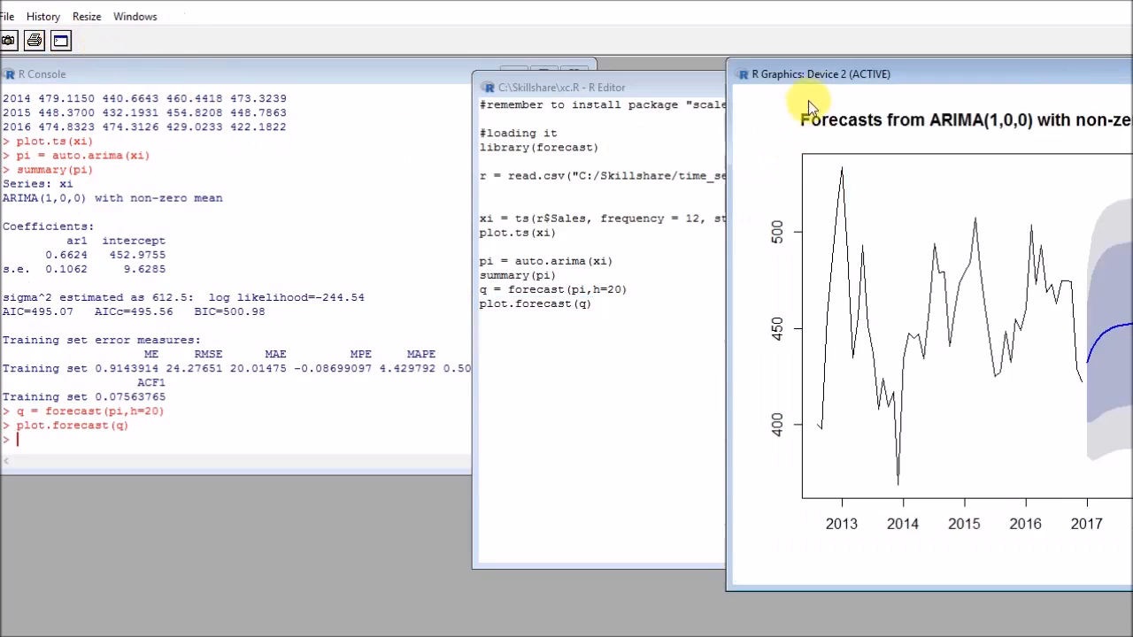
left_click(766, 85)
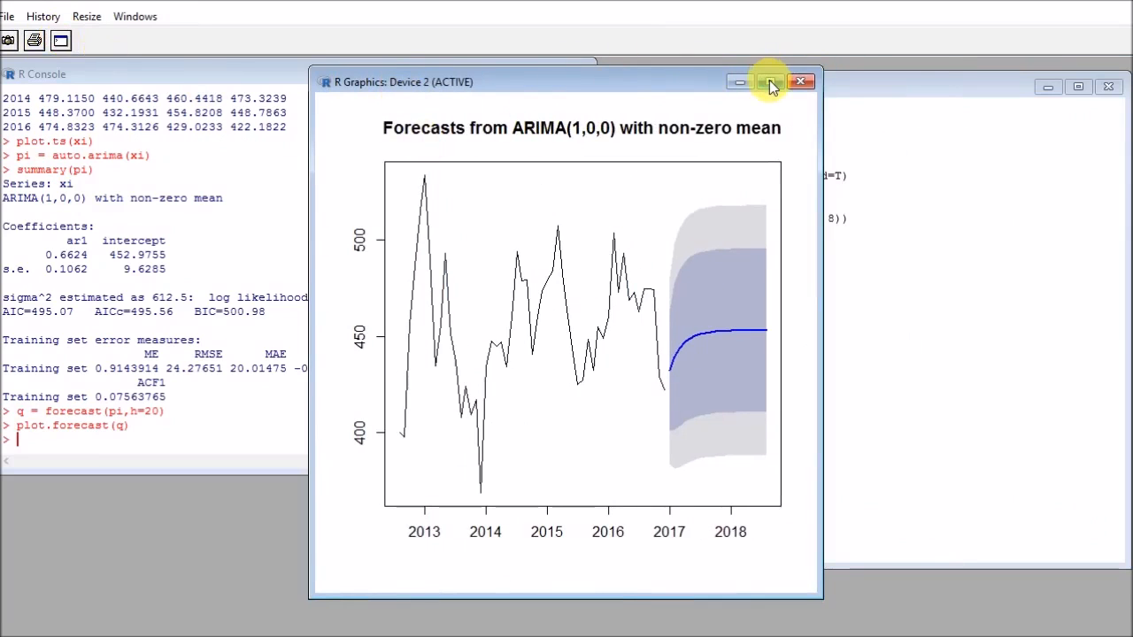
left_click(769, 81)
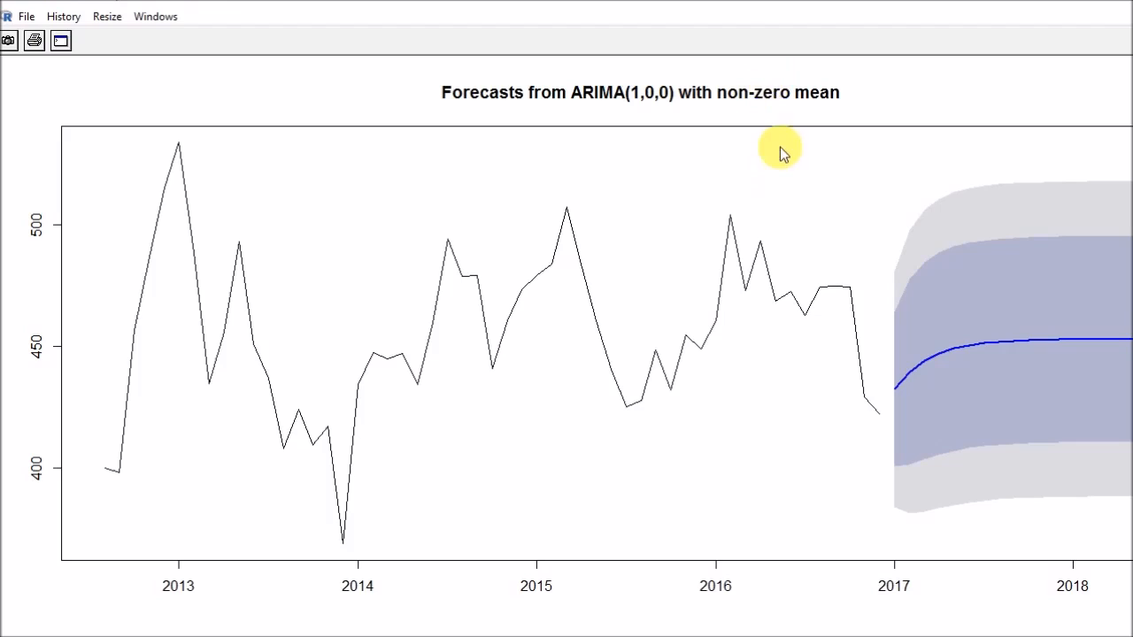
mouse_move(907, 393)
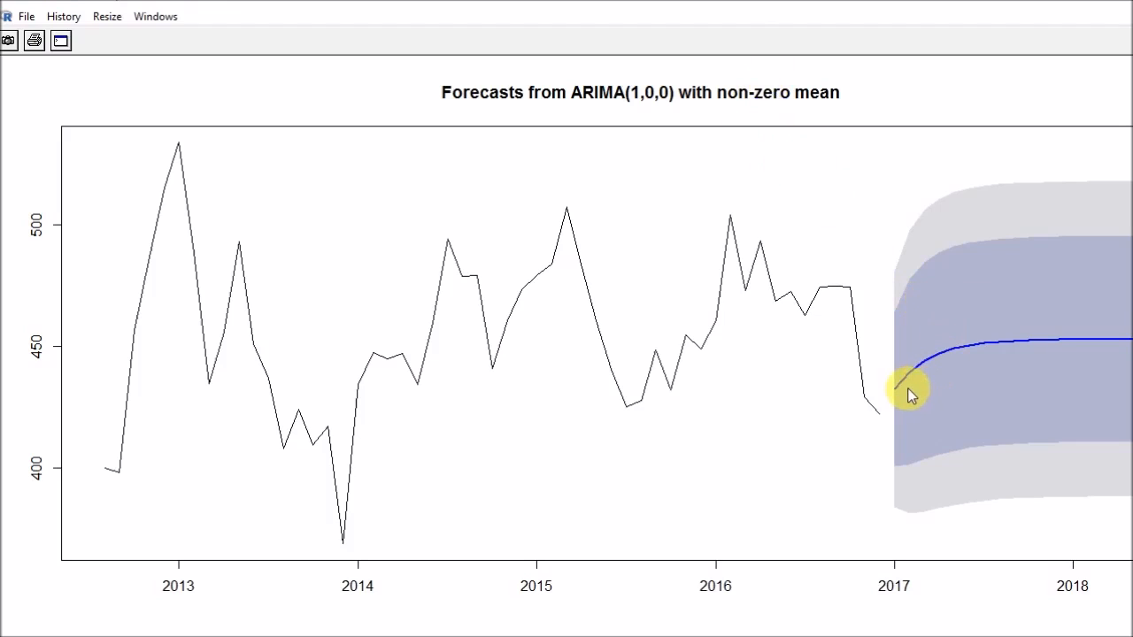
mouse_move(1101, 354)
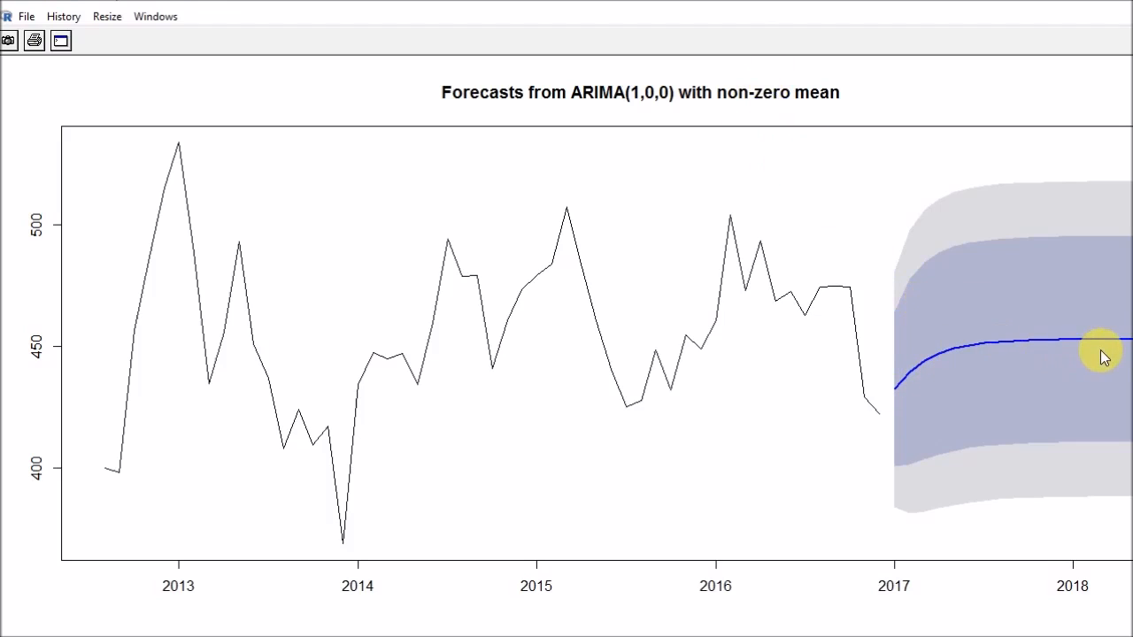
mouse_move(901, 467)
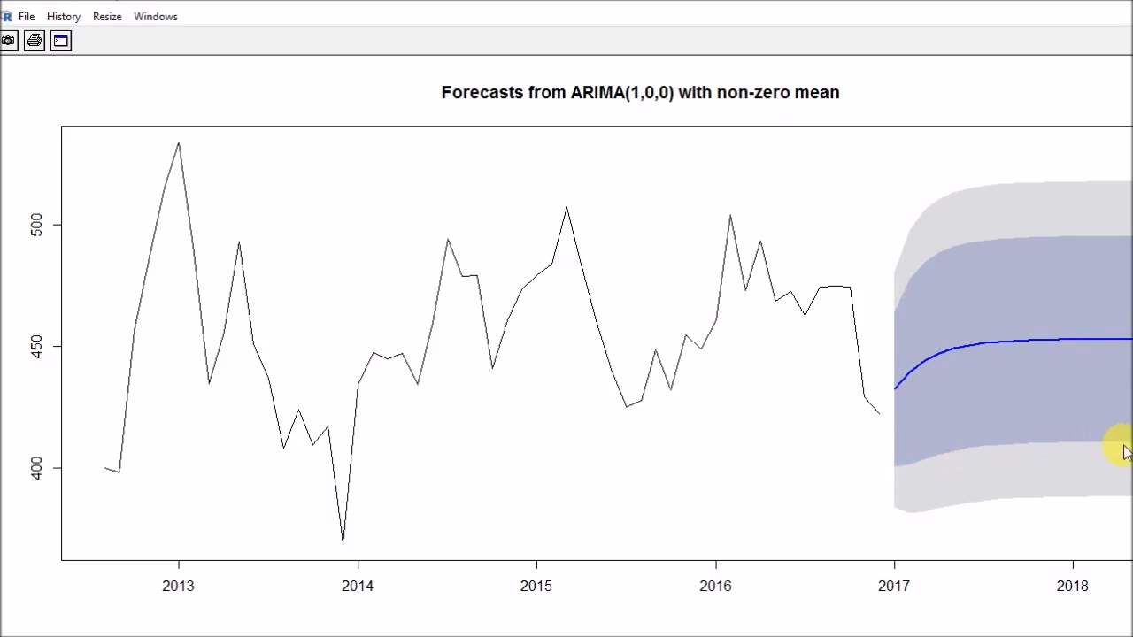
mouse_move(1124, 499)
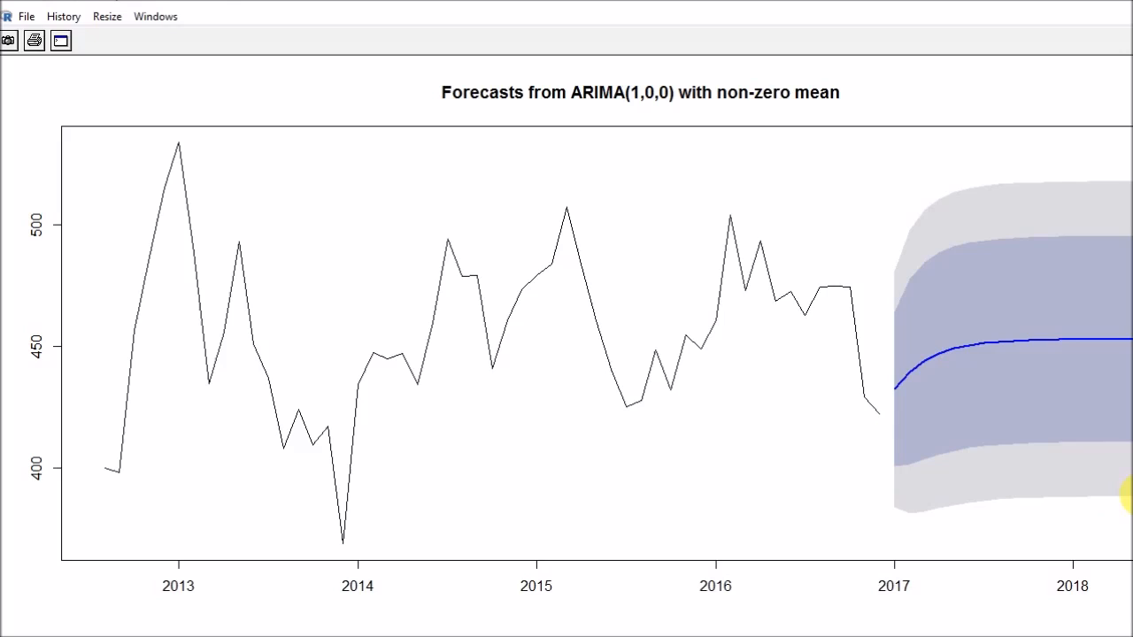
mouse_move(966, 272)
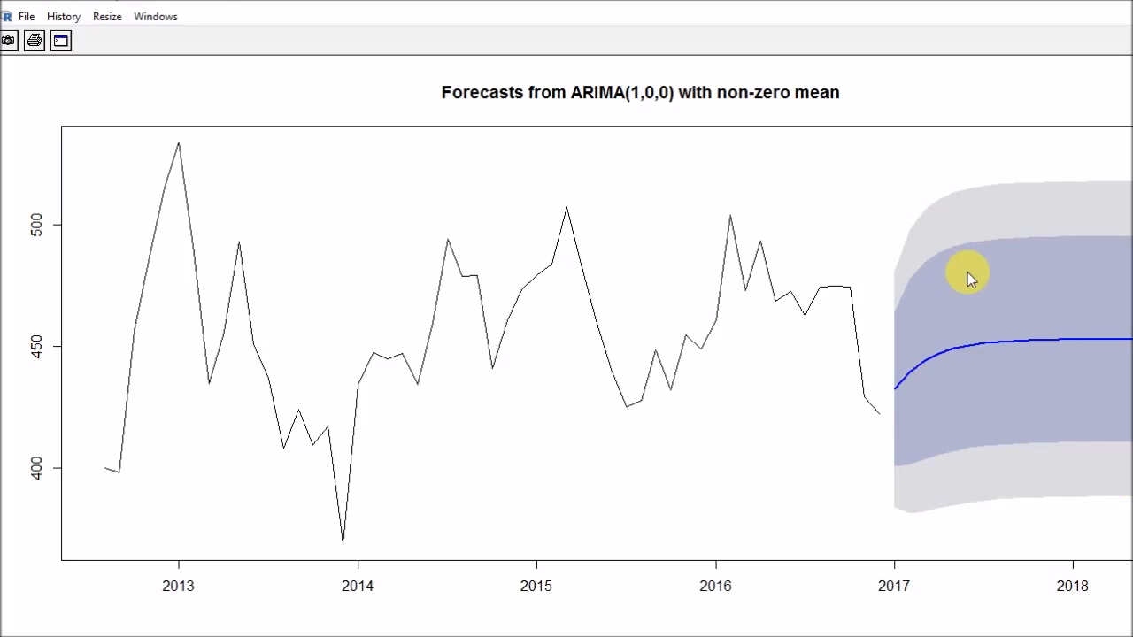
mouse_move(885, 398)
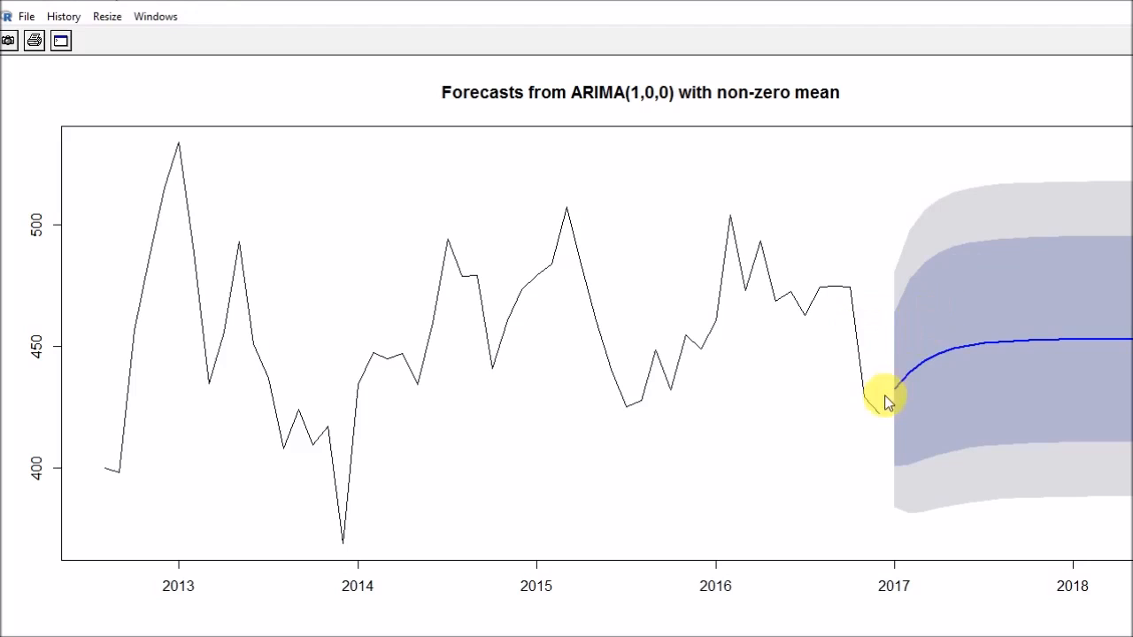
mouse_move(894, 407)
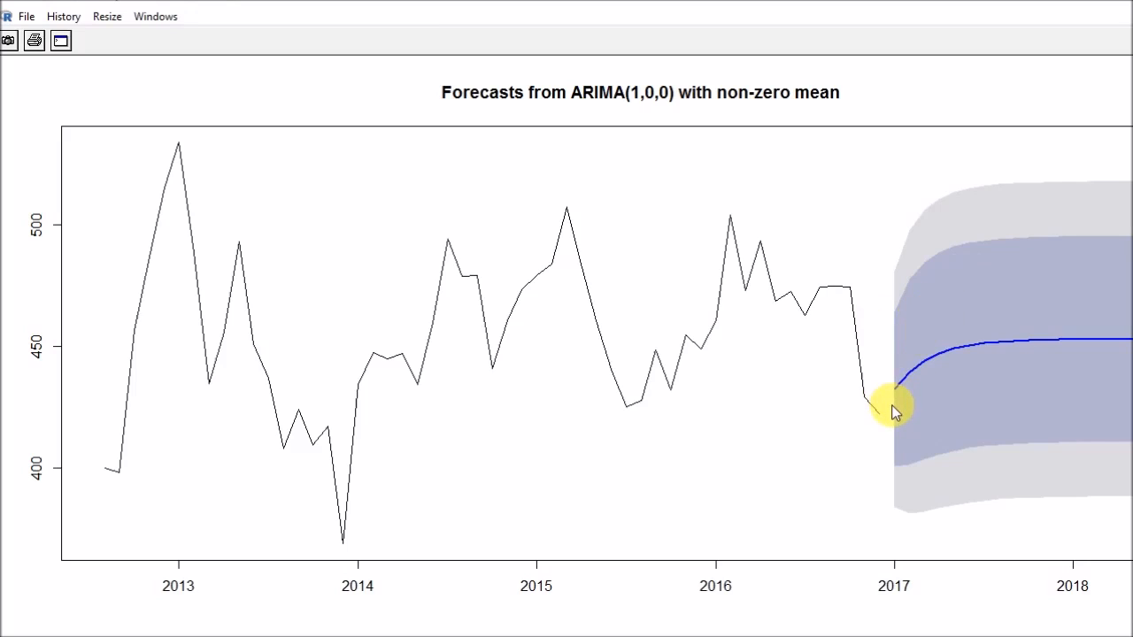
mouse_move(1053, 367)
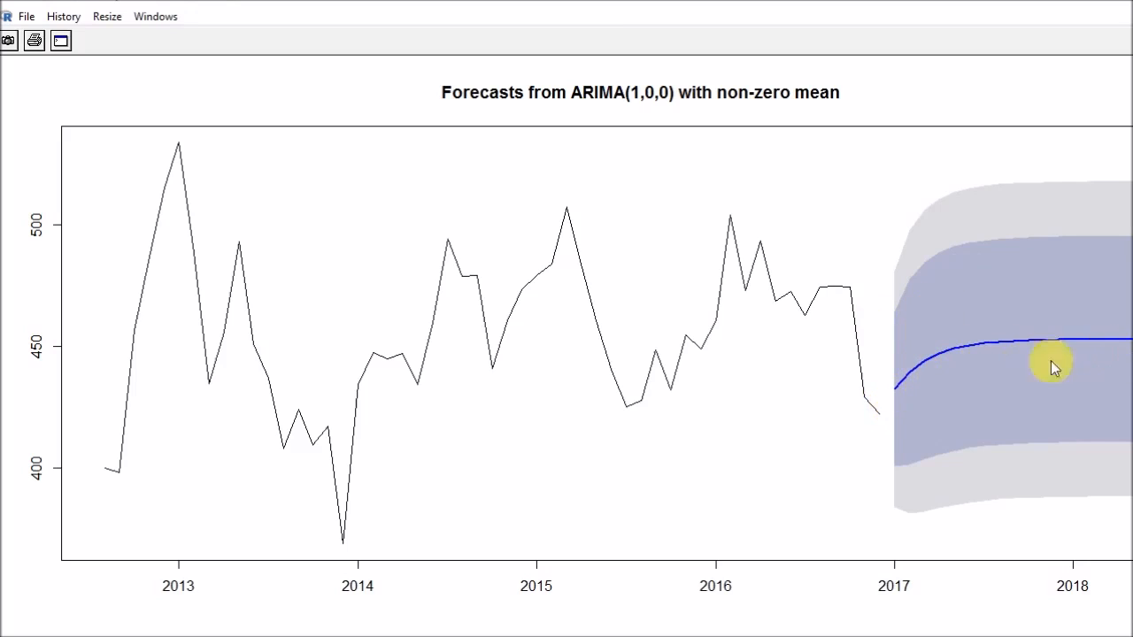
mouse_move(942, 386)
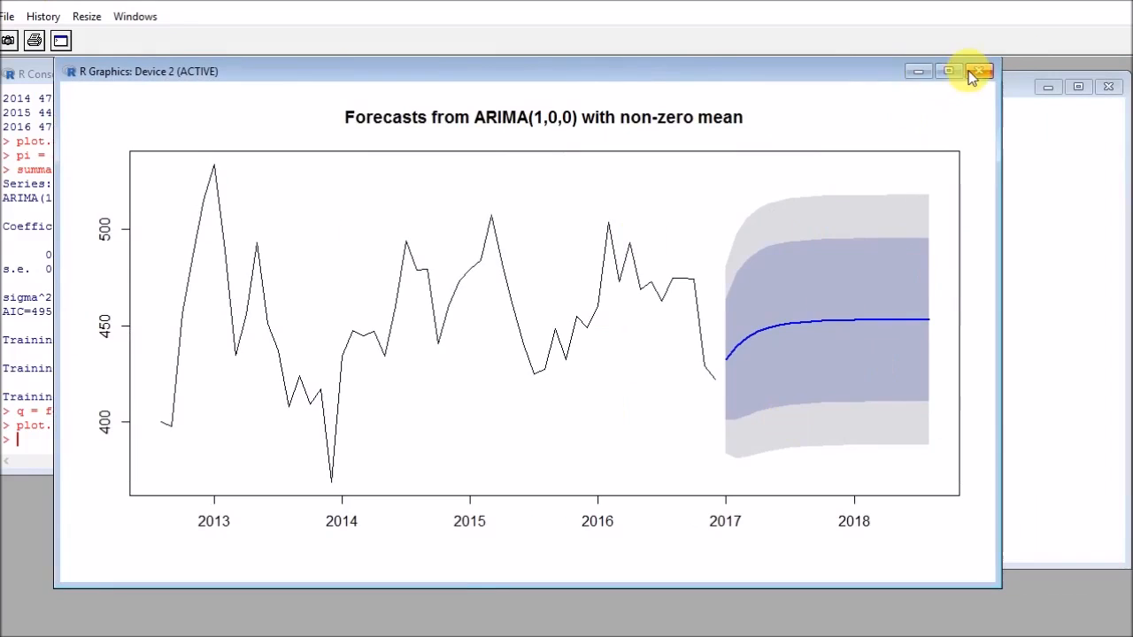
- Print the forecast table q and highlight the Sep 2017 to Aug 2018 rows with 80% and 95% bounds
left_click(980, 71)
type("q")
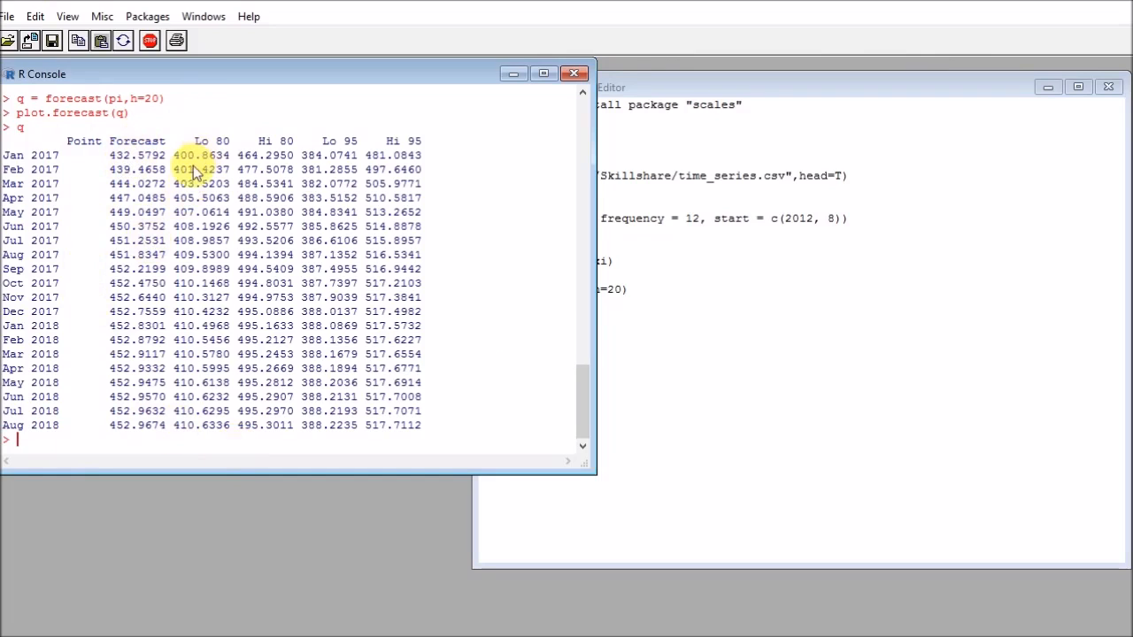
mouse_move(337, 152)
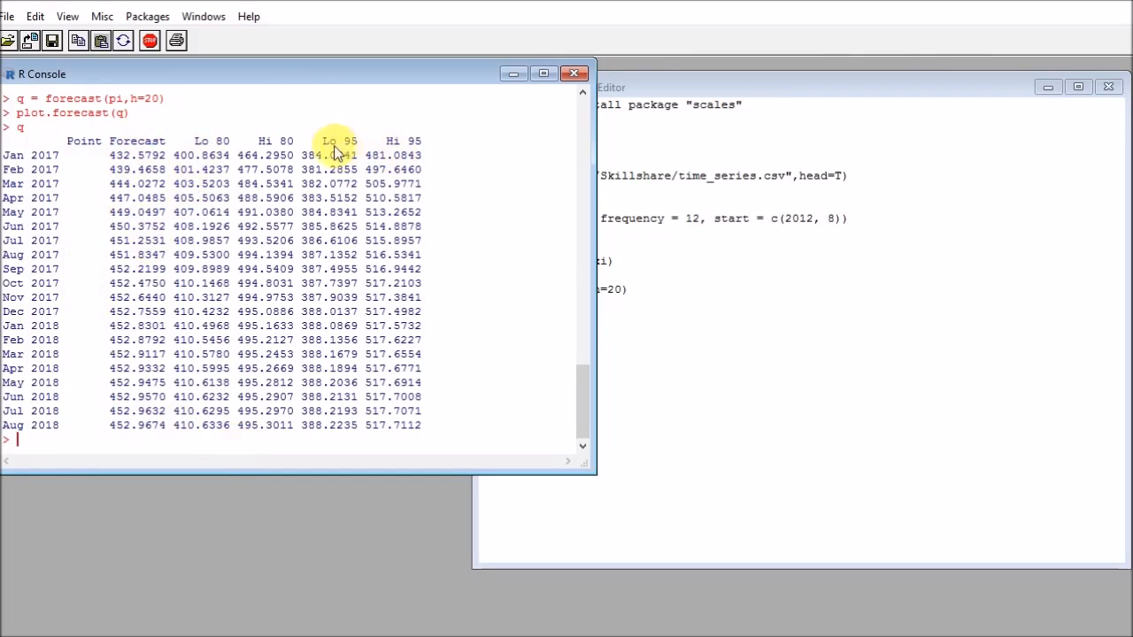
mouse_move(428, 157)
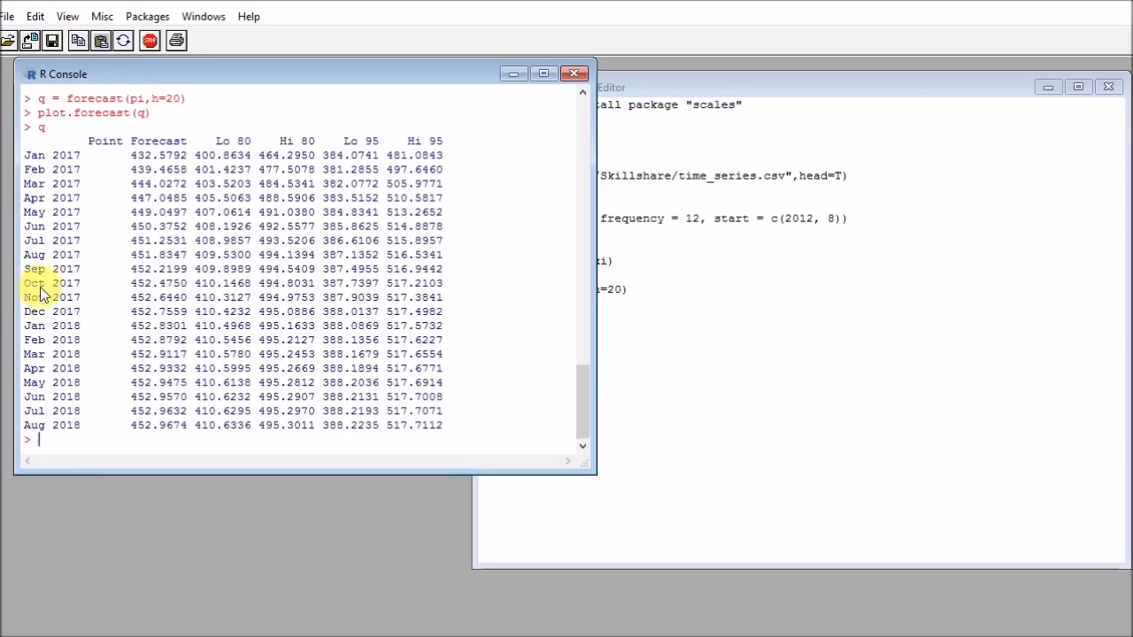
left_click_drag(43, 283, 452, 425)
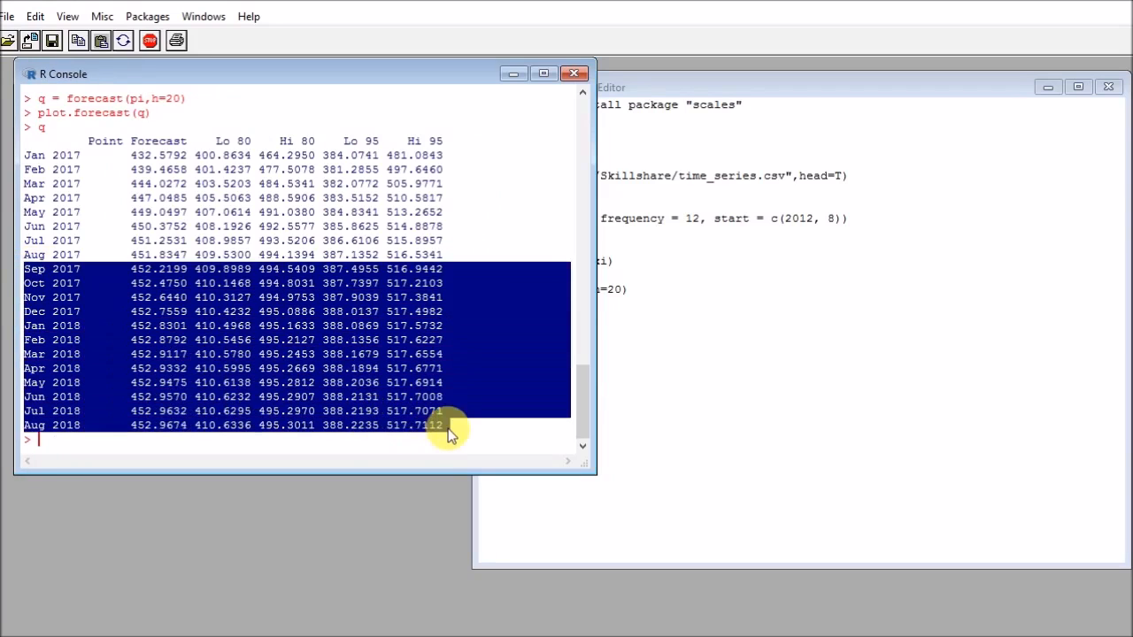
mouse_move(160, 281)
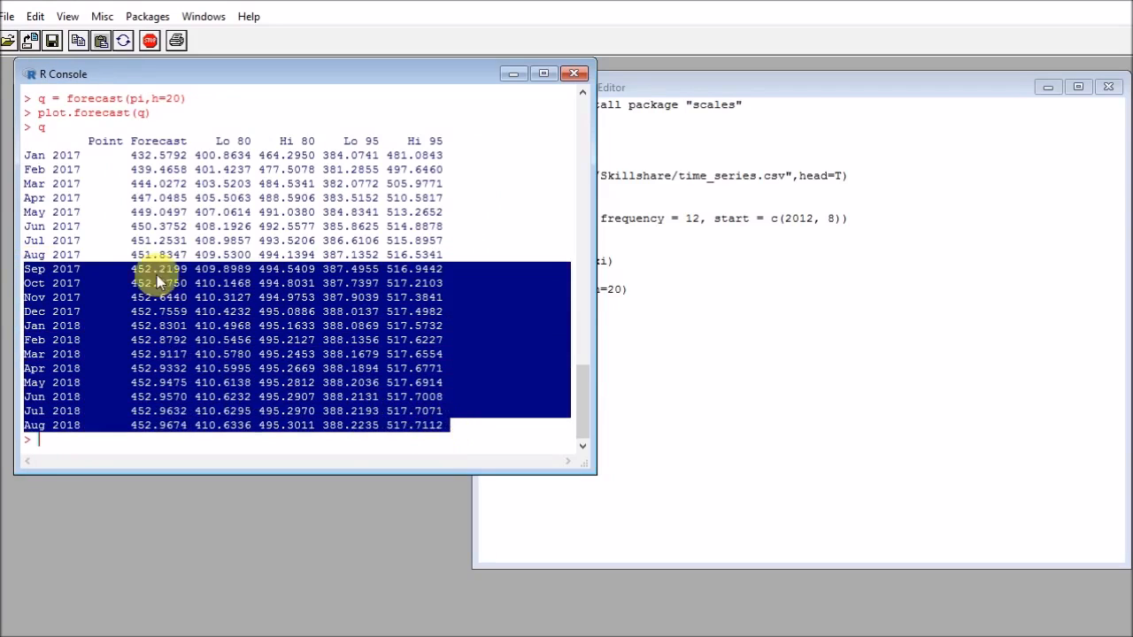
mouse_move(80, 212)
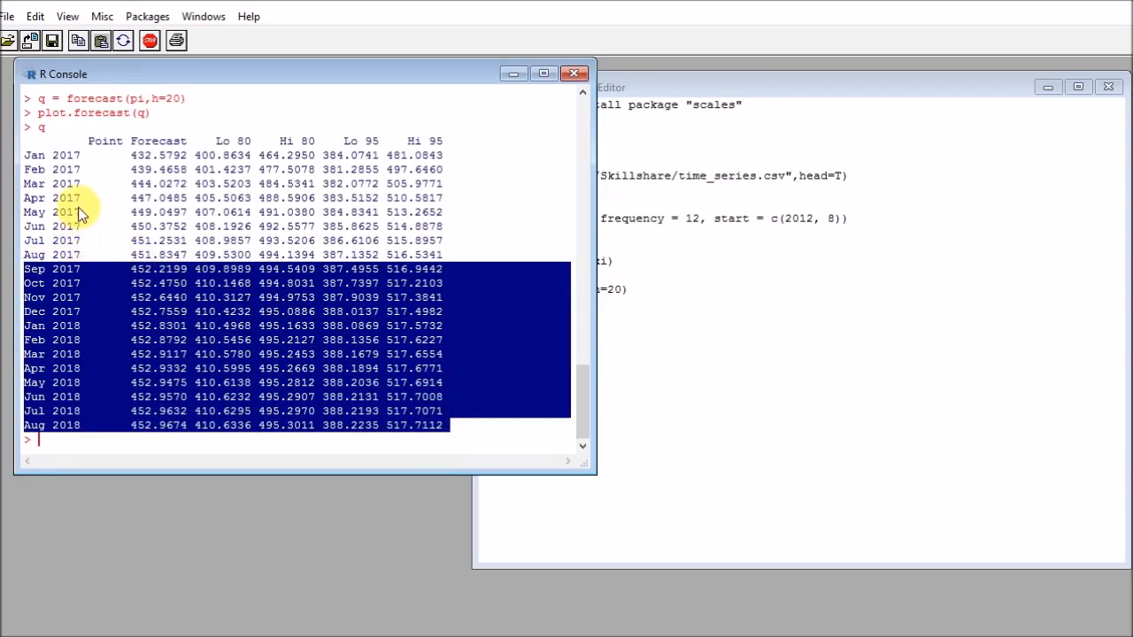
mouse_move(244, 354)
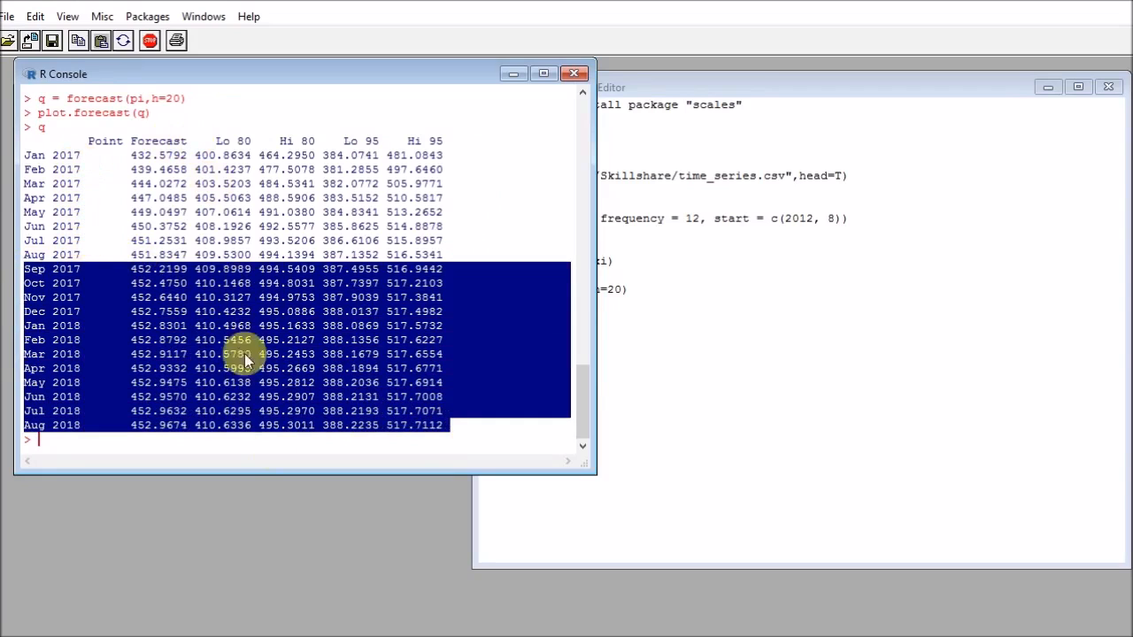
mouse_move(588, 386)
type("plot(q$residuals)")
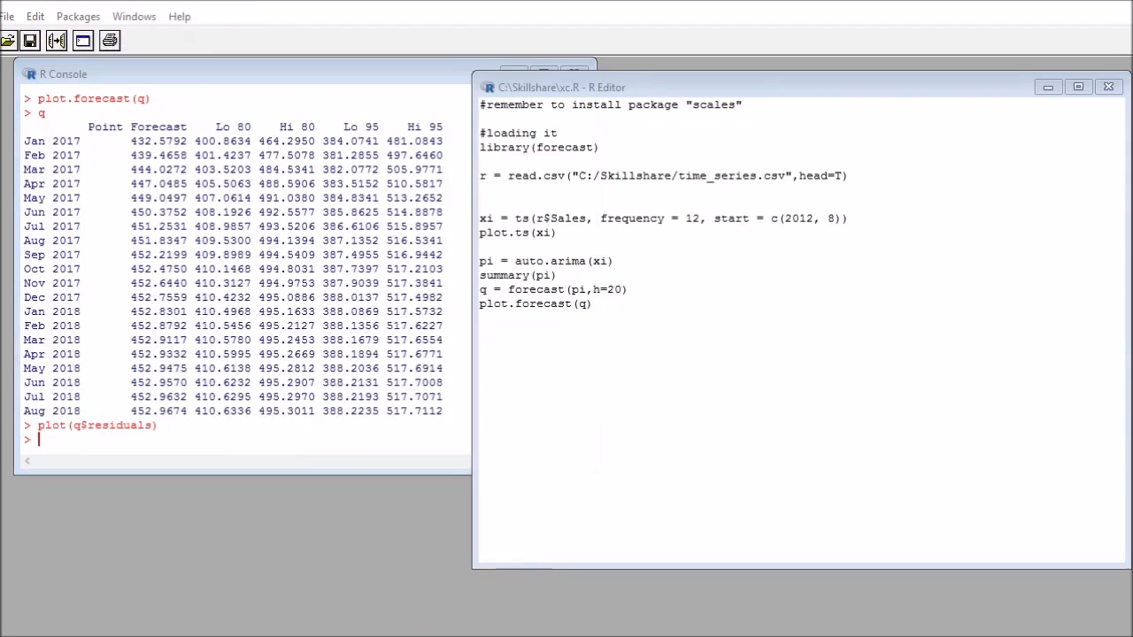
mouse_move(526, 375)
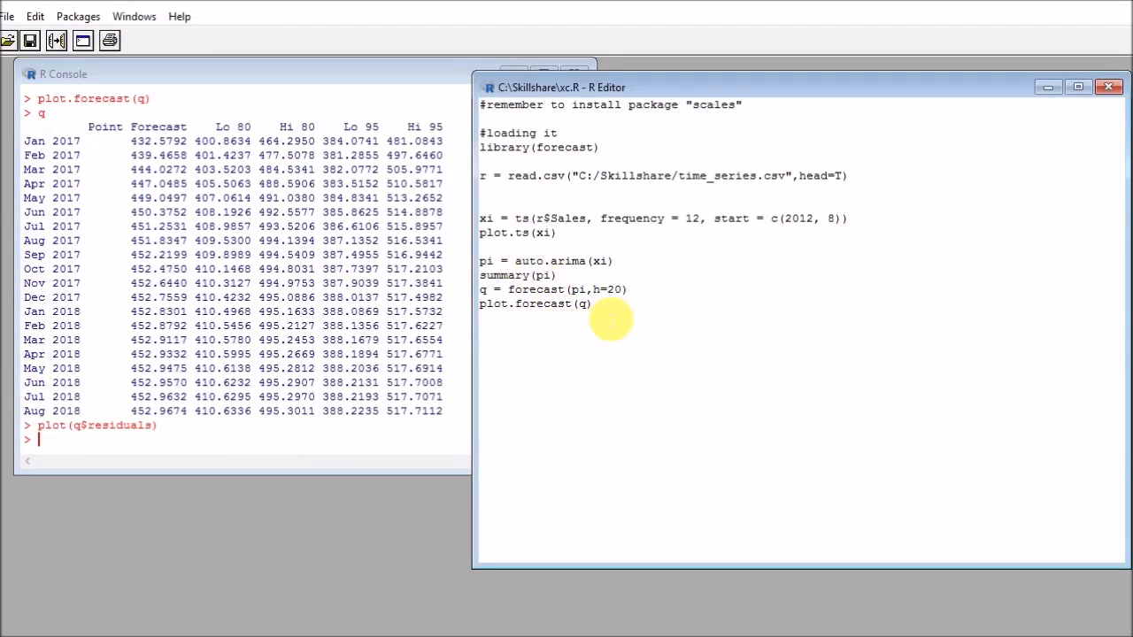
mouse_move(558, 338)
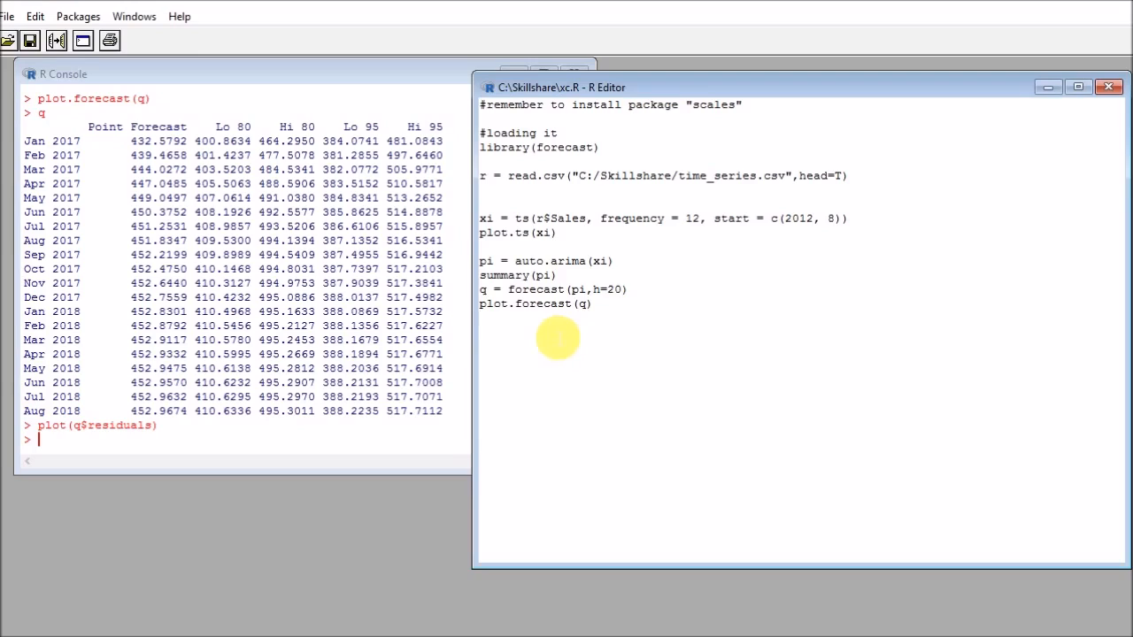
- Add plot.ts(pi$residuals) to the script and draw the residual time plot for 2012-2017
type("plot.")
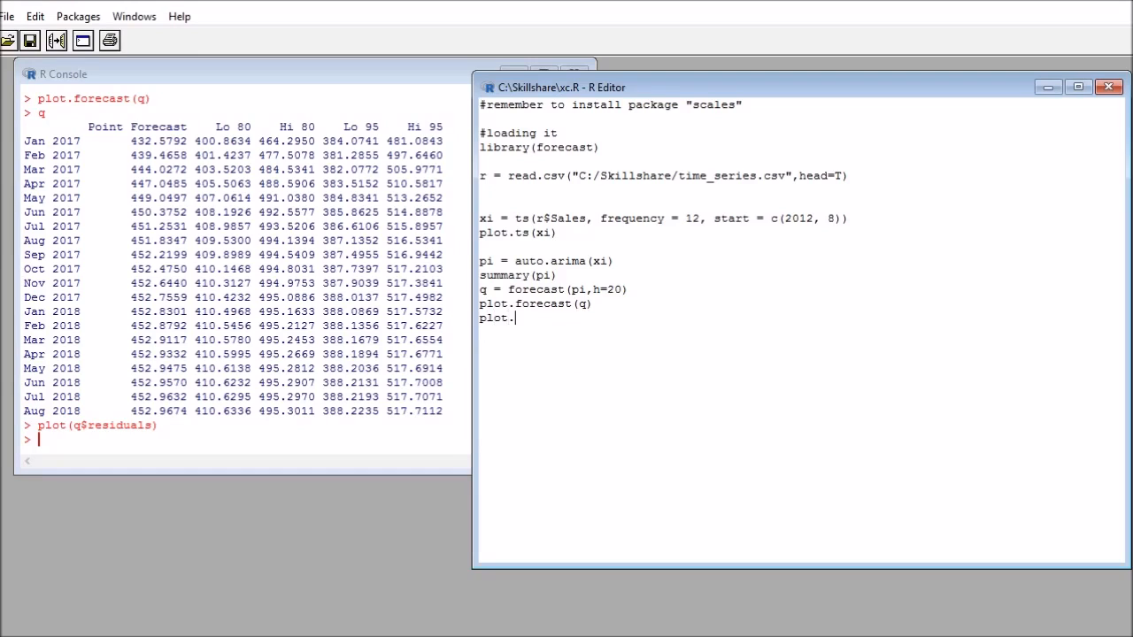
type("ts(")
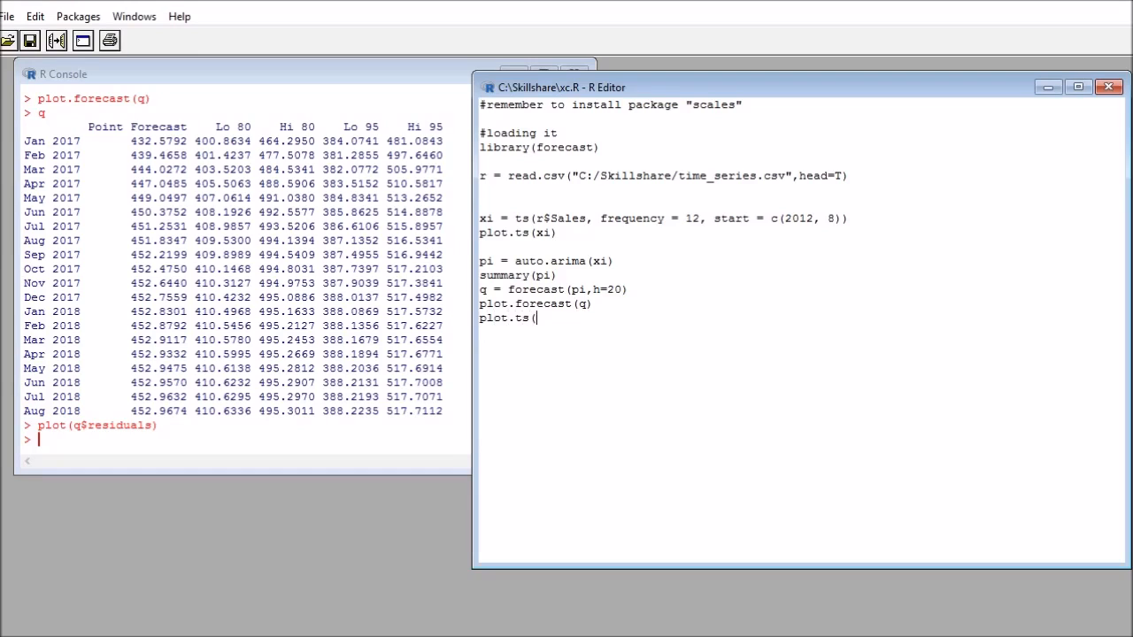
type("q")
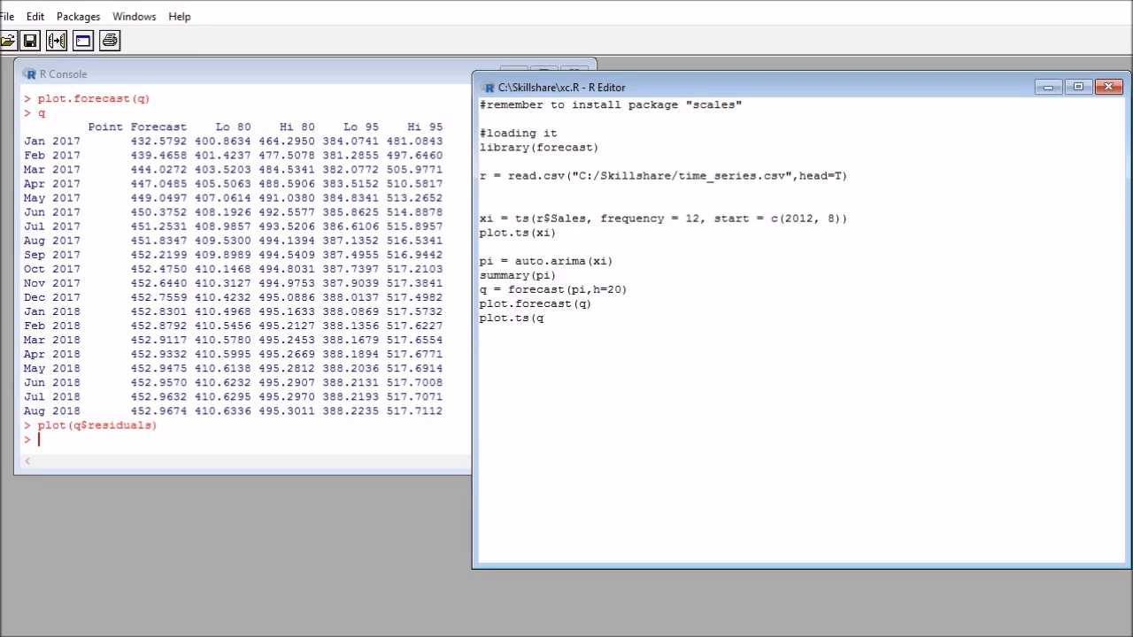
type("pi$")
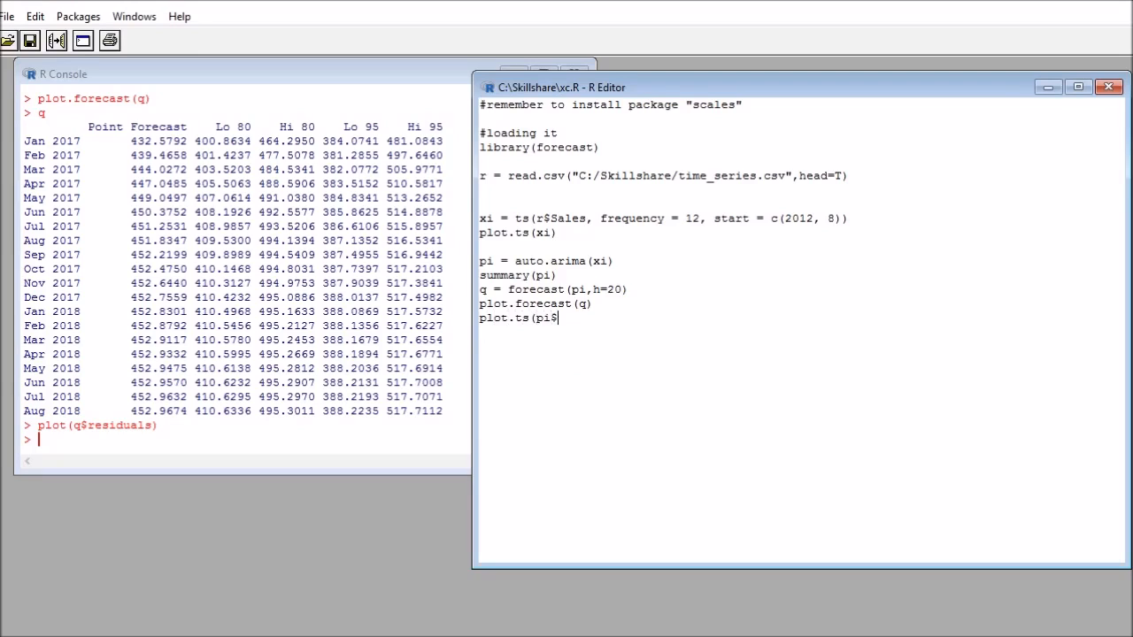
type("residuals)")
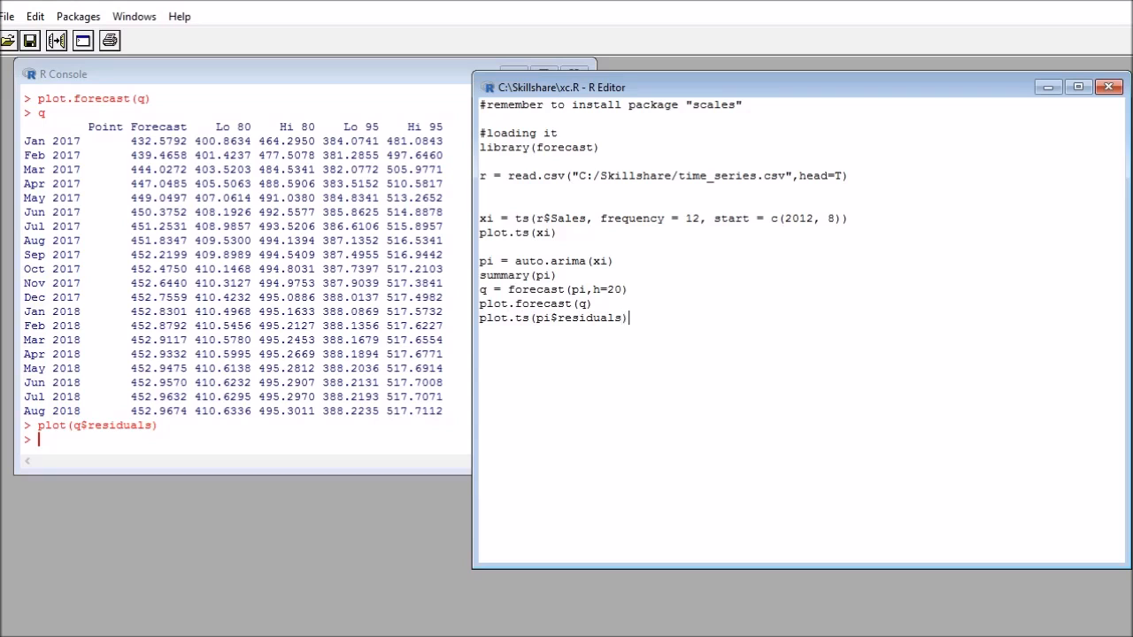
key("Return")
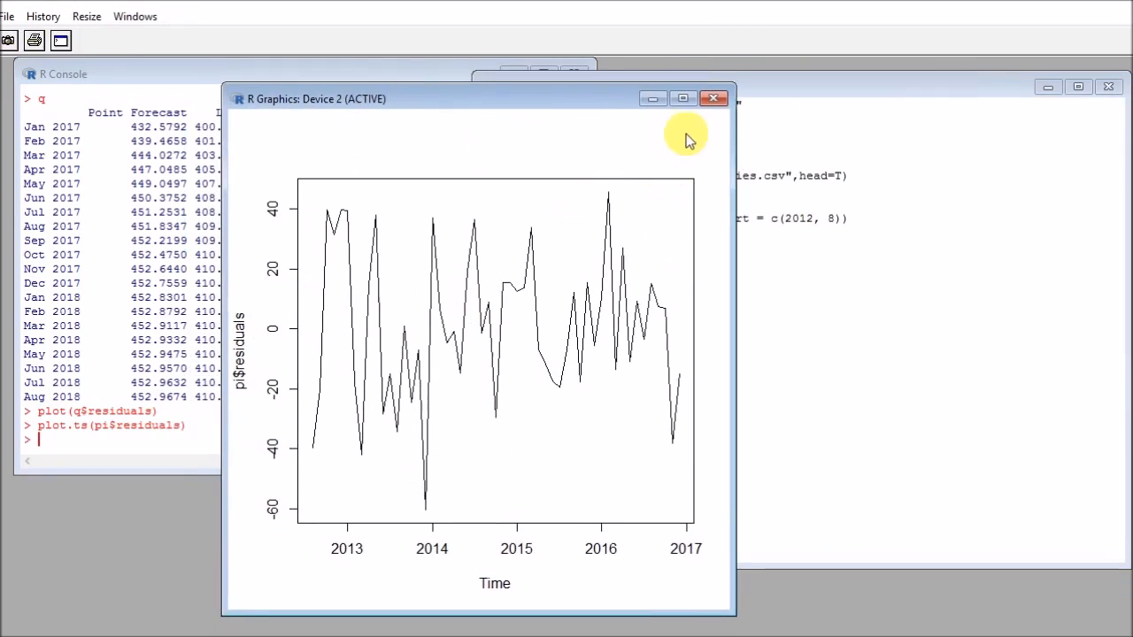
left_click(684, 99)
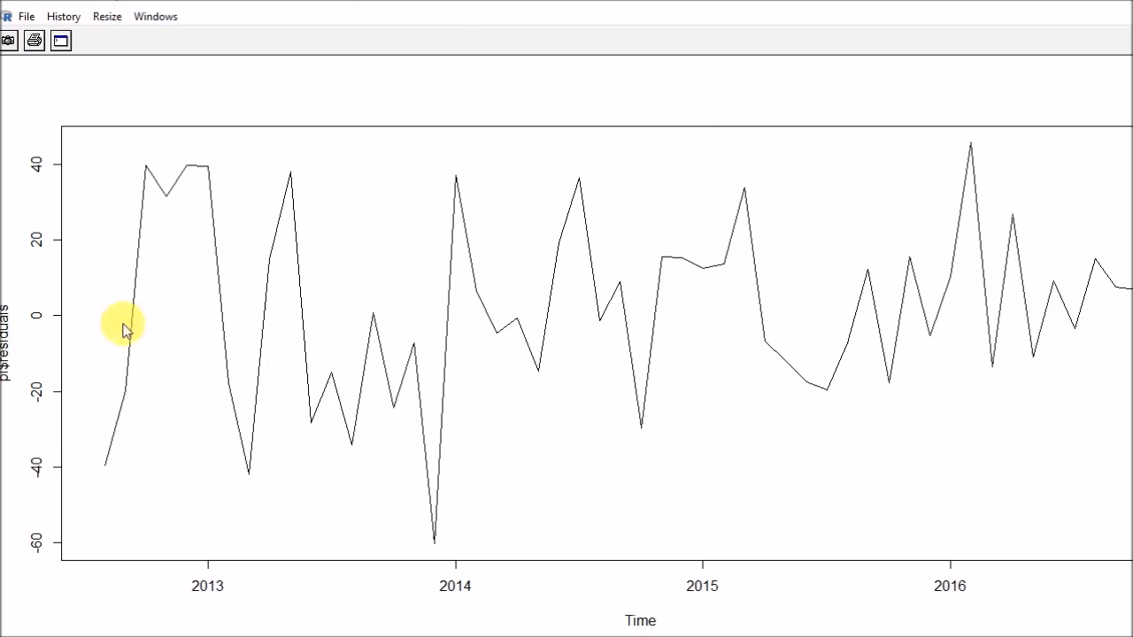
mouse_move(352, 345)
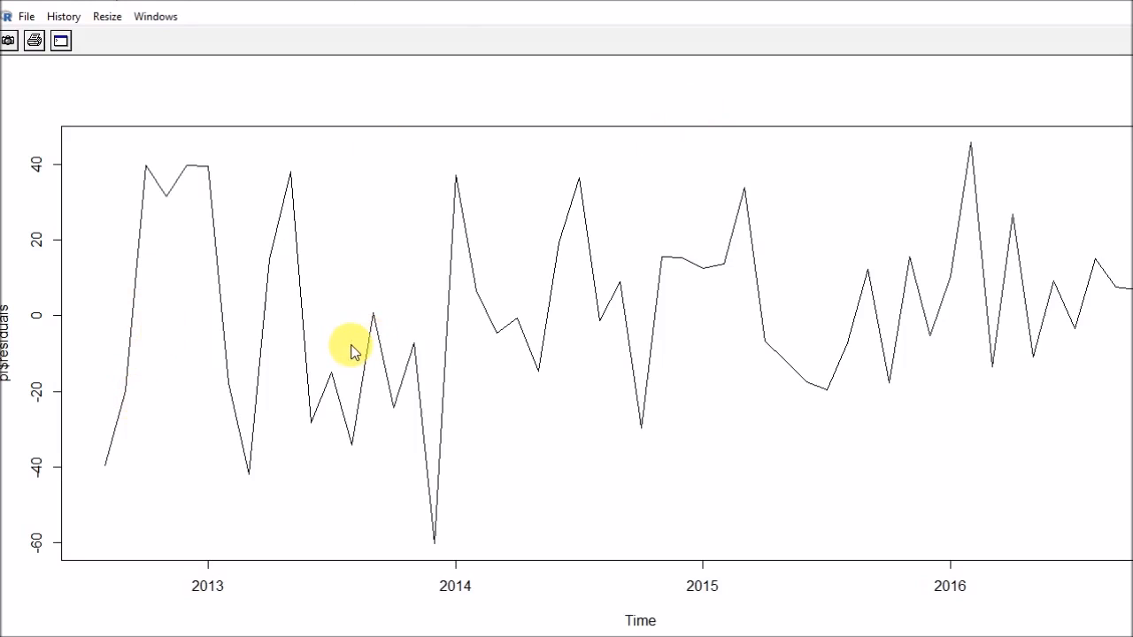
mouse_move(347, 364)
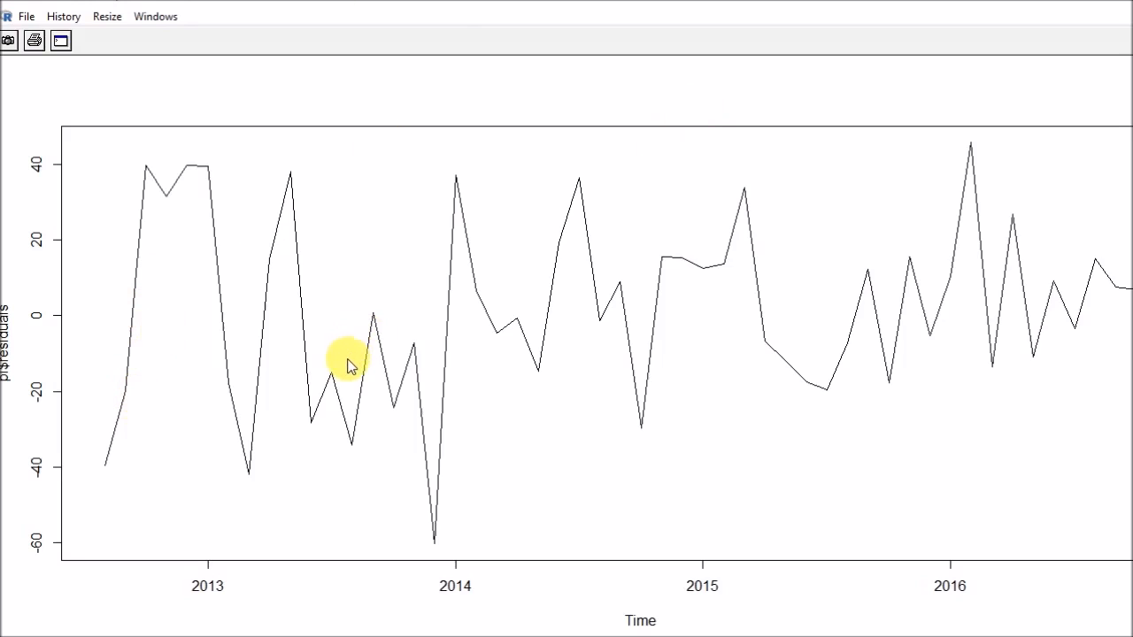
mouse_move(98, 322)
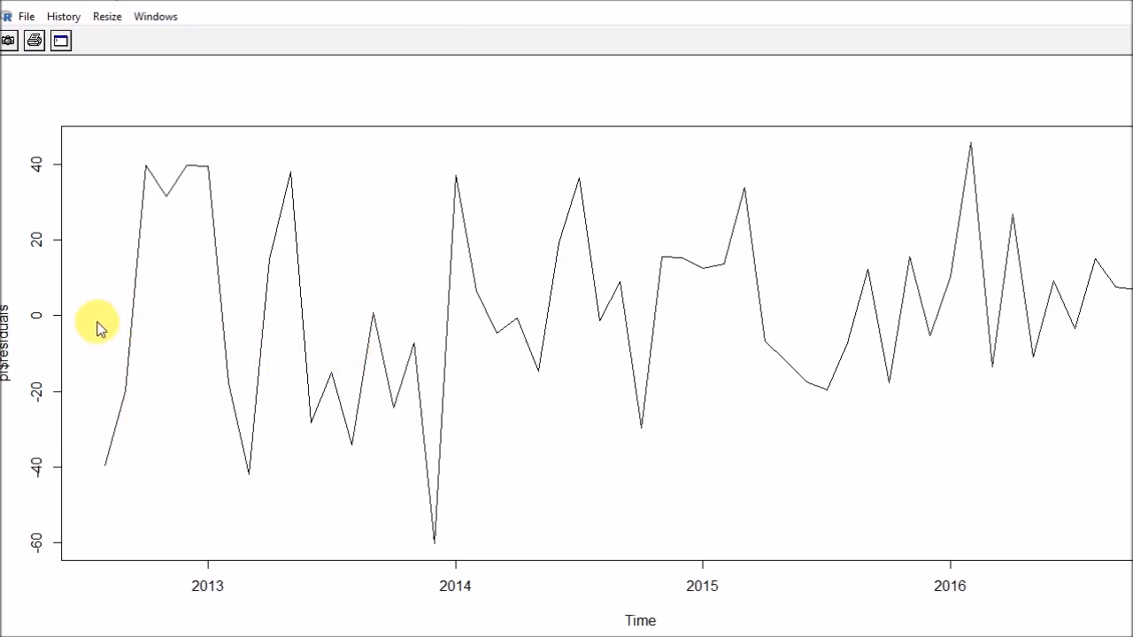
mouse_move(153, 329)
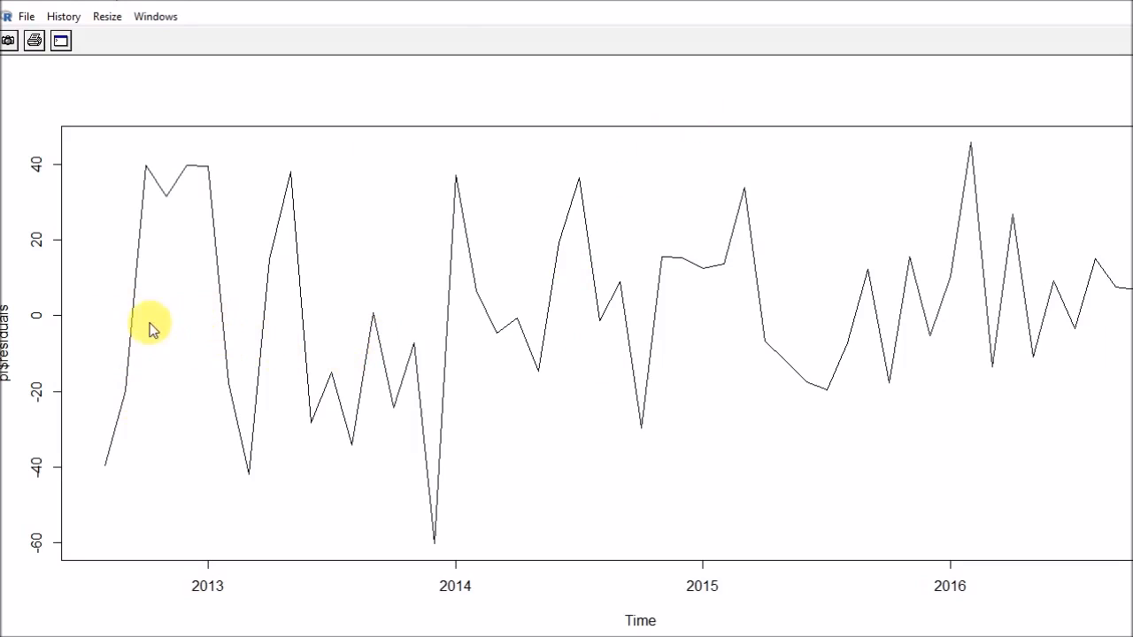
mouse_move(1101, 407)
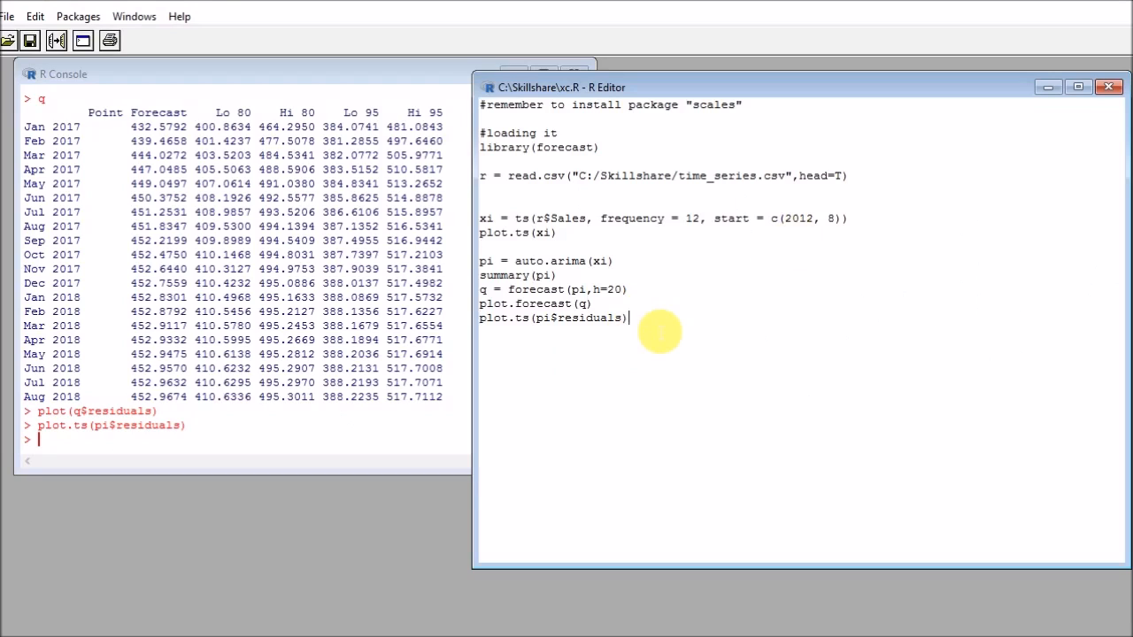
- Add qqnorm(pi$residuals) to the script and draw the Normal Q-Q plot of the residuals
type("qq")
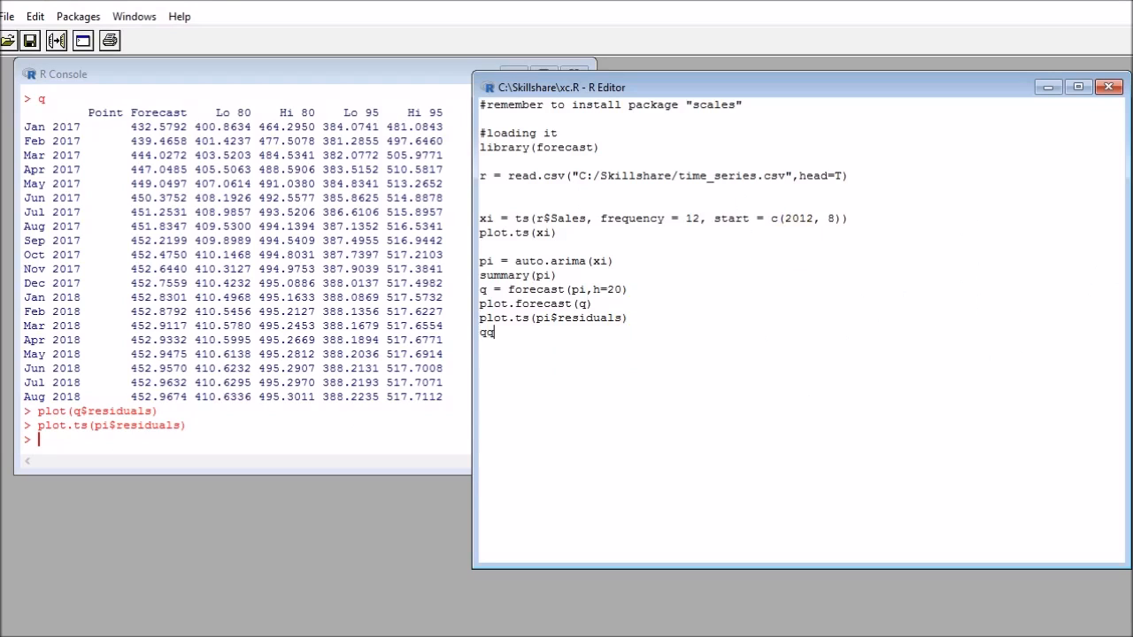
type("norm(")
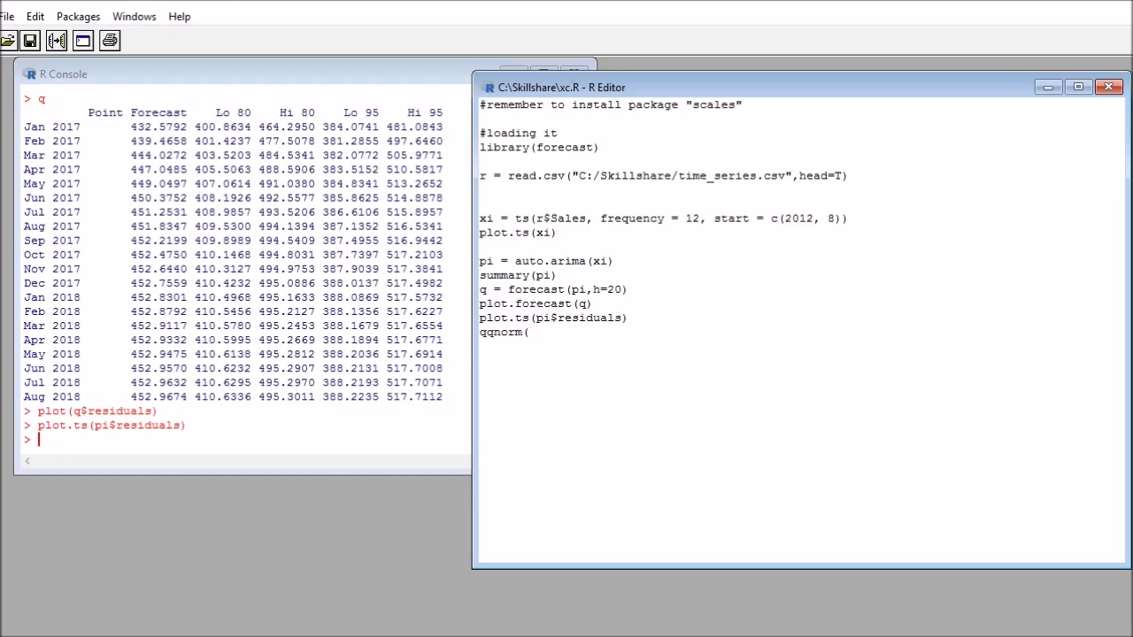
type("pi$r")
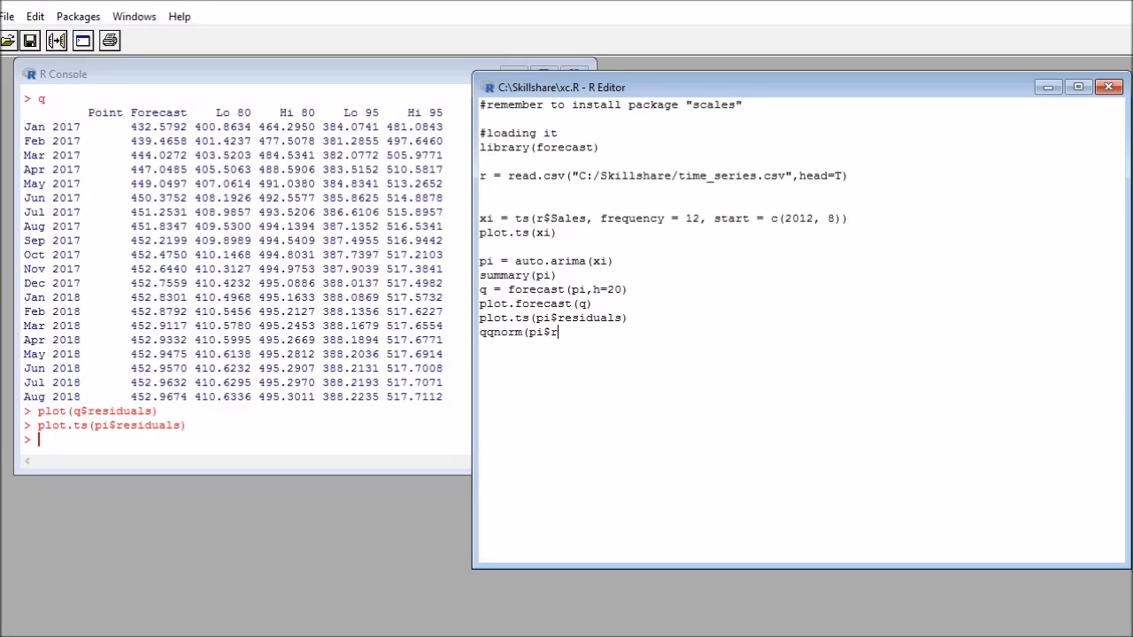
key("Return")
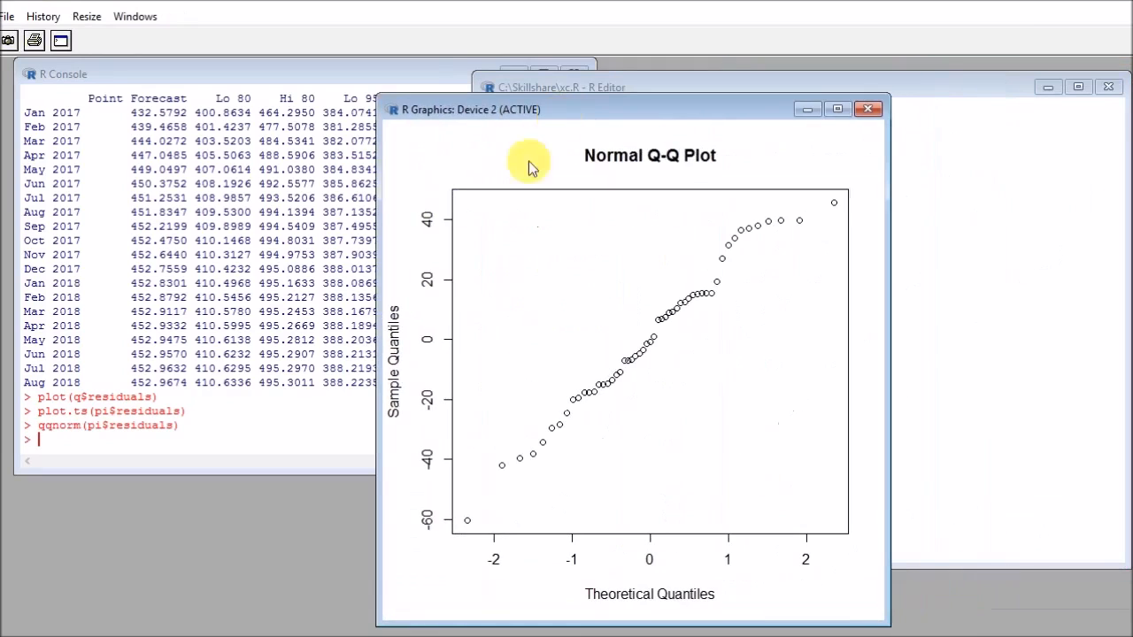
mouse_move(463, 517)
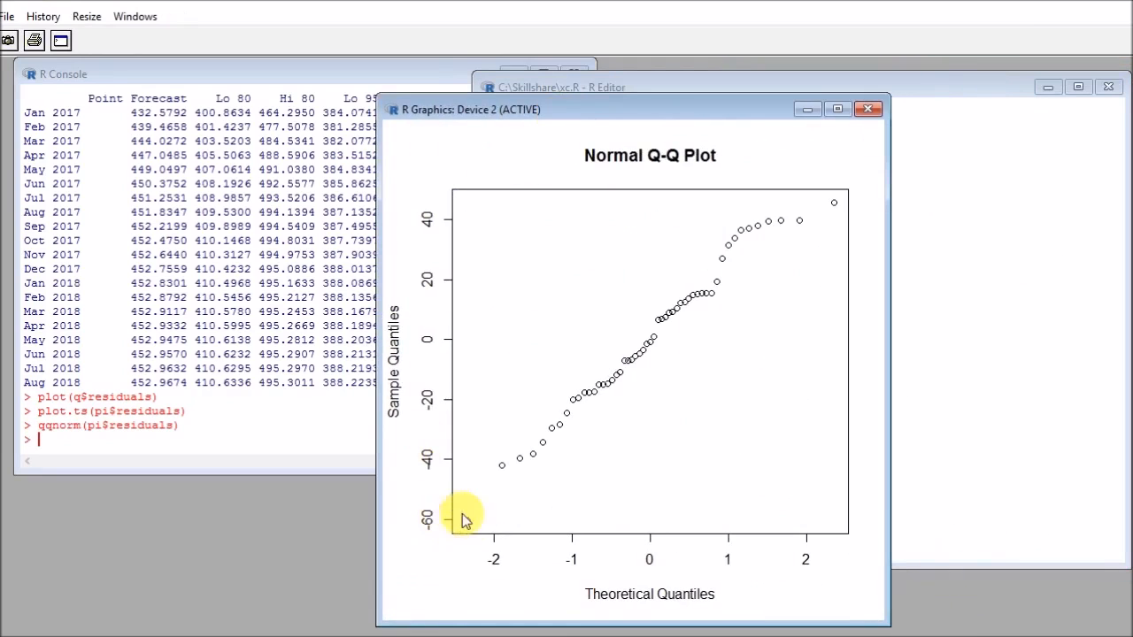
mouse_move(453, 518)
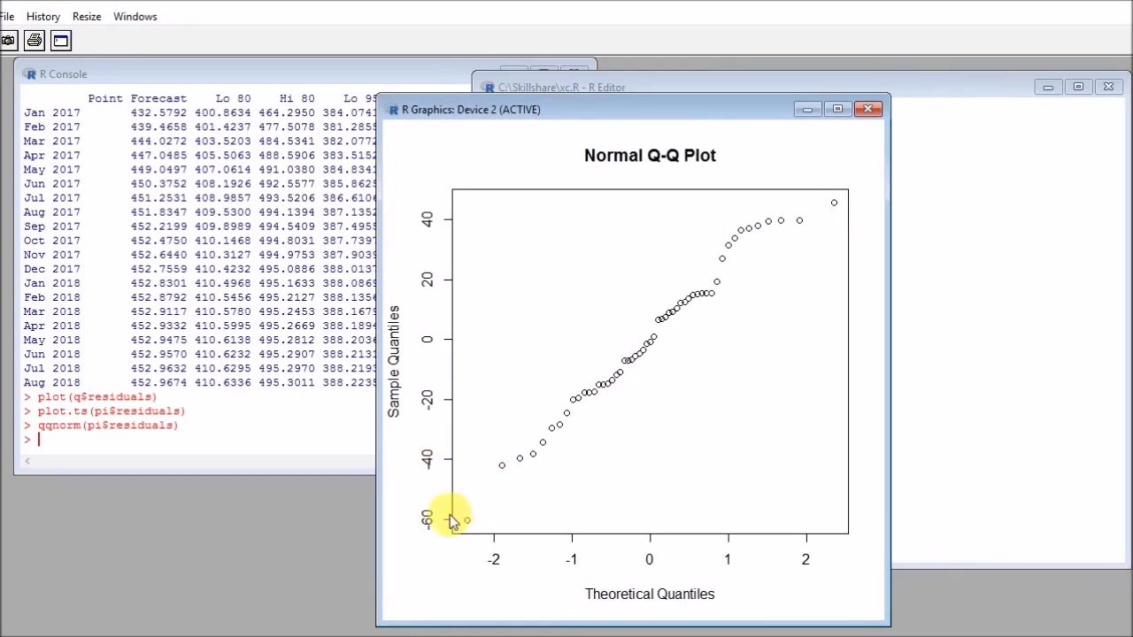
mouse_move(811, 262)
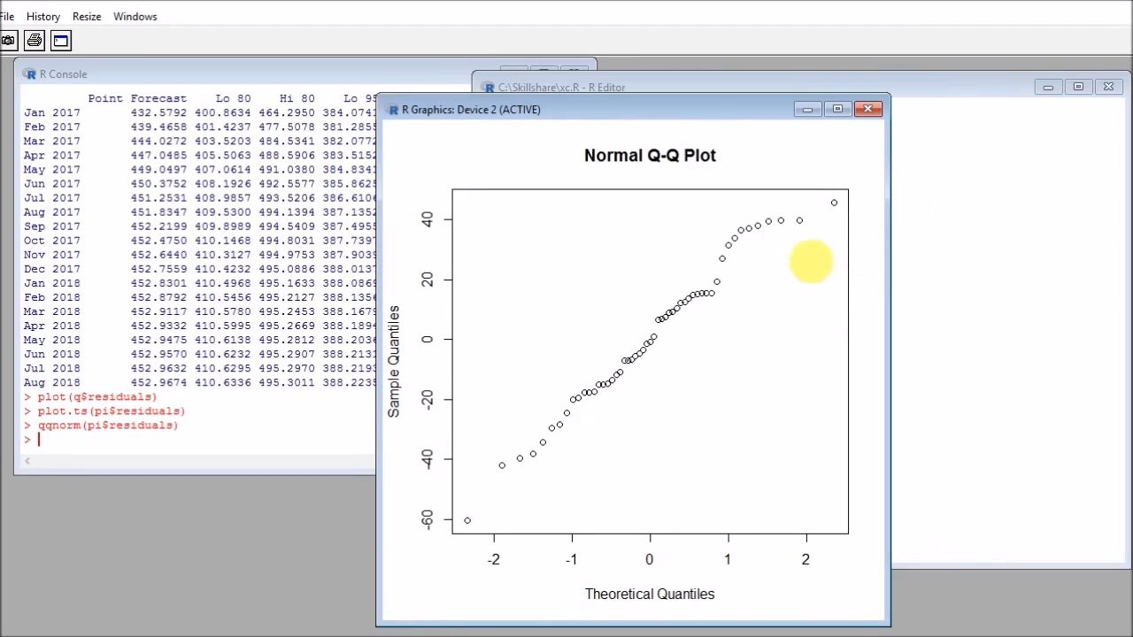
mouse_move(829, 196)
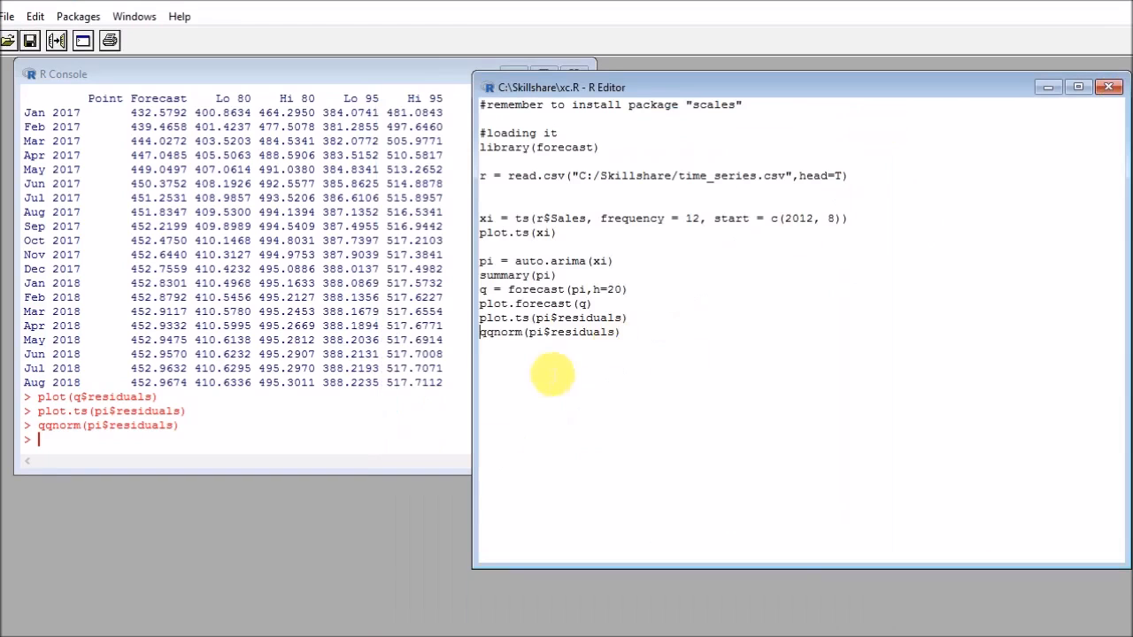
- Add acf(pi$residuals) to the script and display the full residual ACF plot
left_click_drag(482, 260, 620, 333)
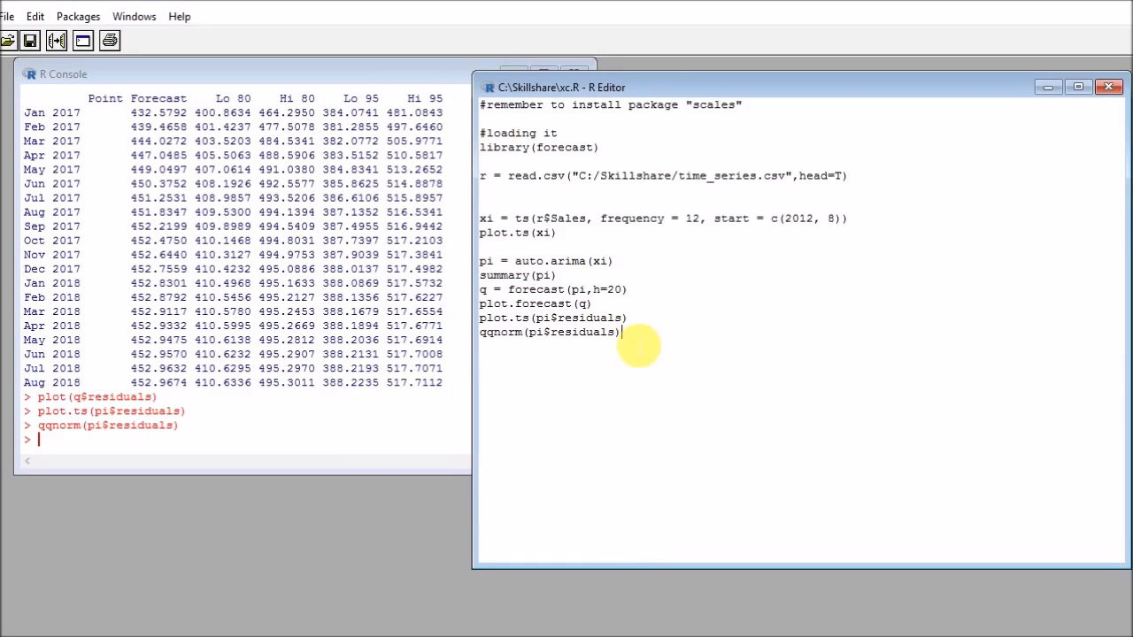
type("acf(")
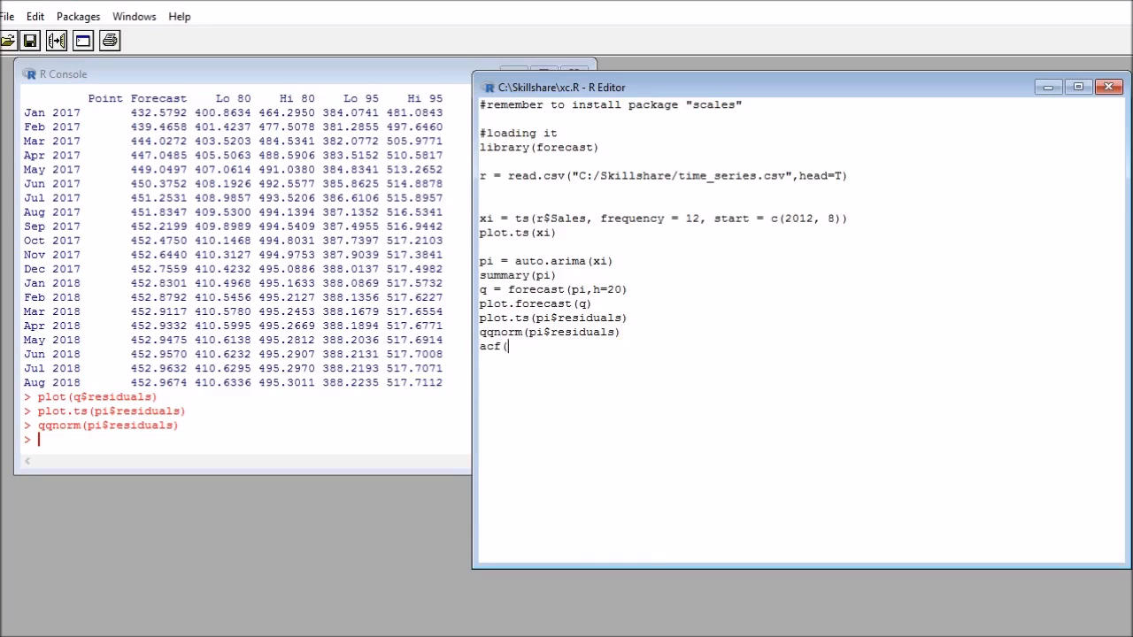
type("pi$residua")
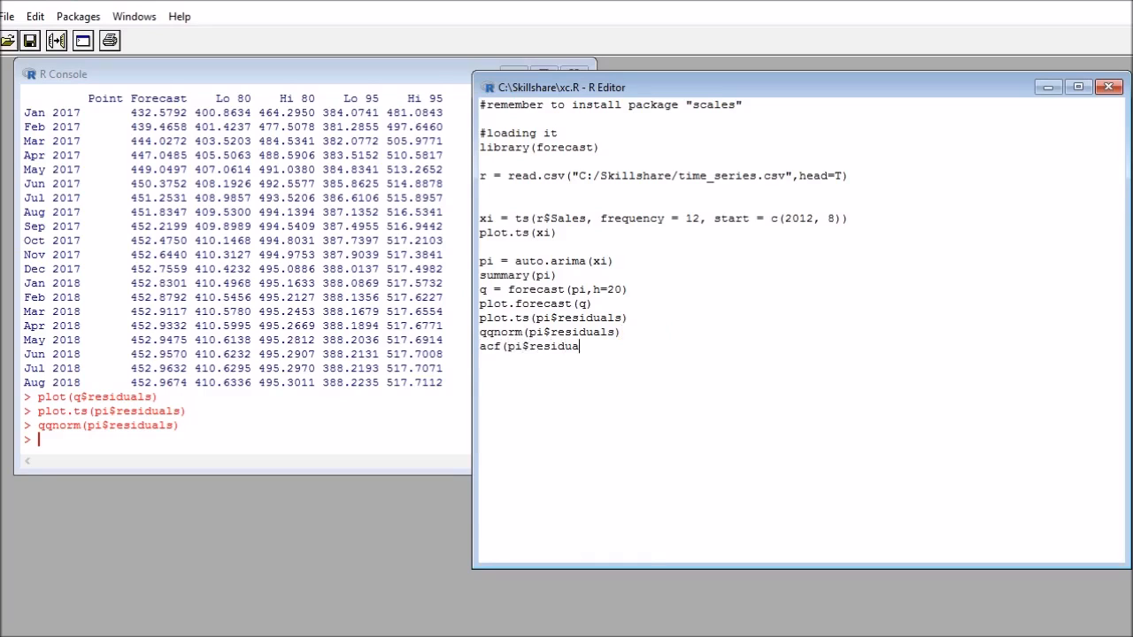
key("Return")
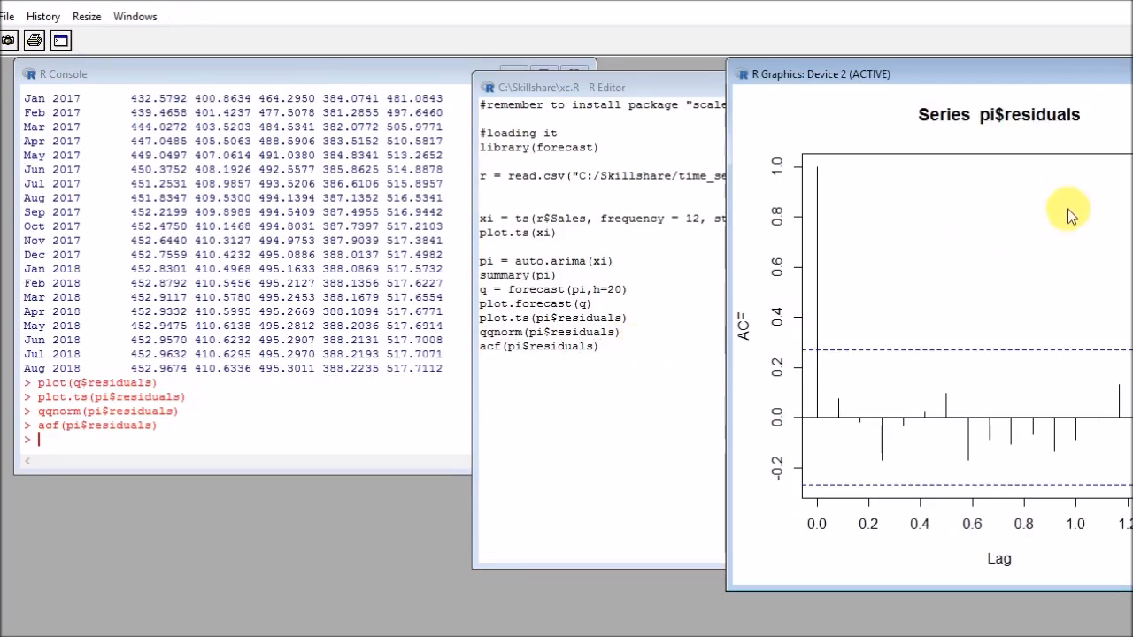
left_click_drag(929, 74, 699, 79)
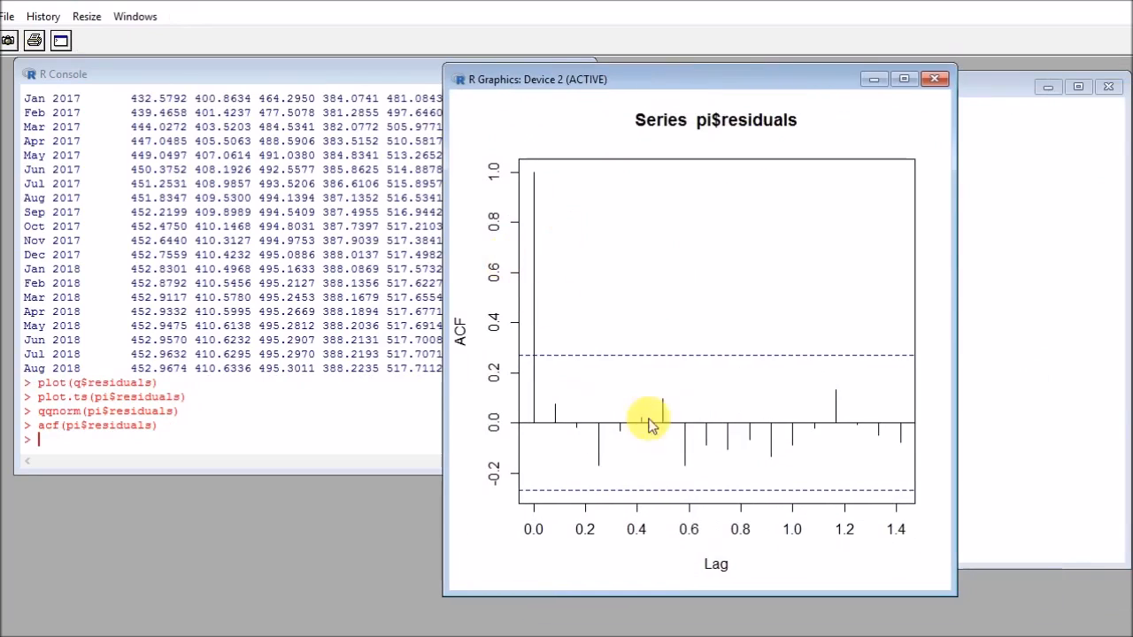
mouse_move(610, 411)
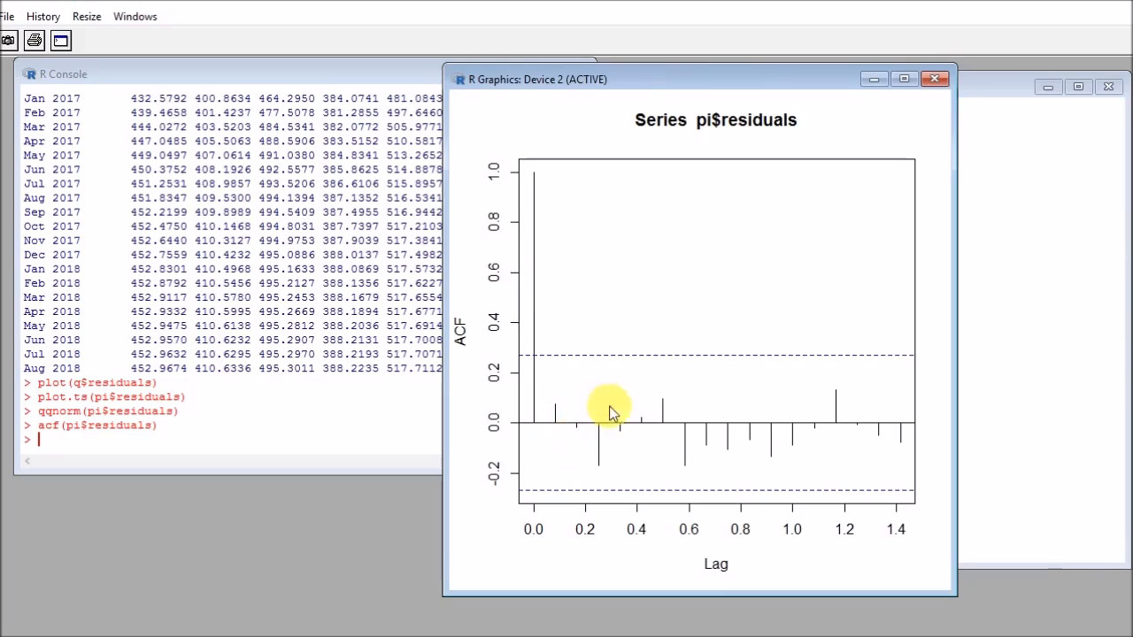
mouse_move(903, 434)
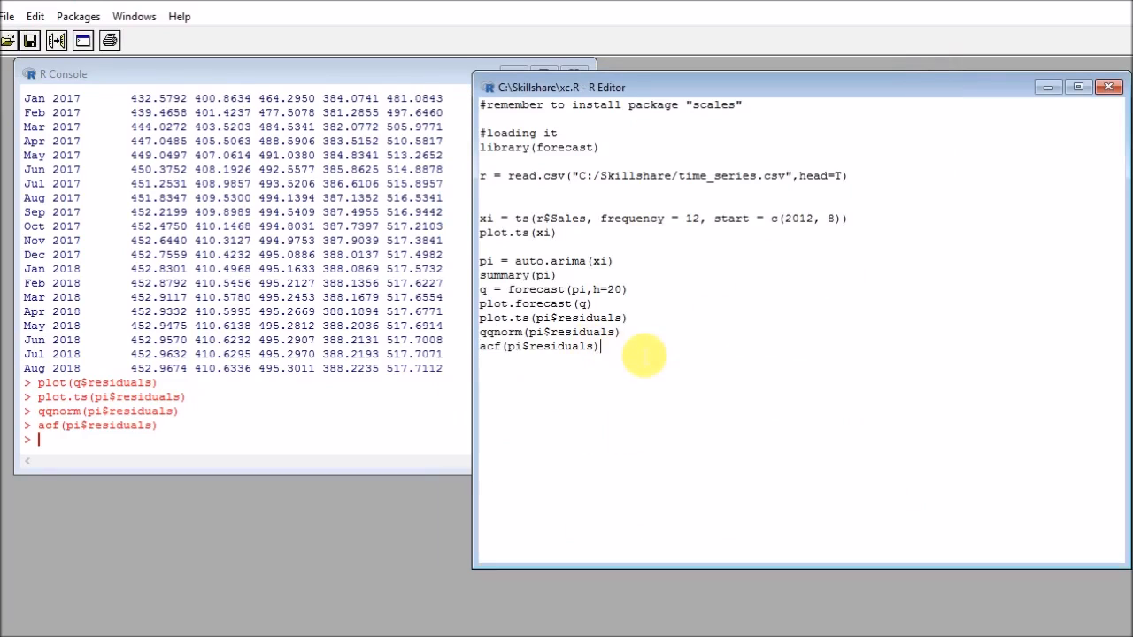
triple_click(540, 345)
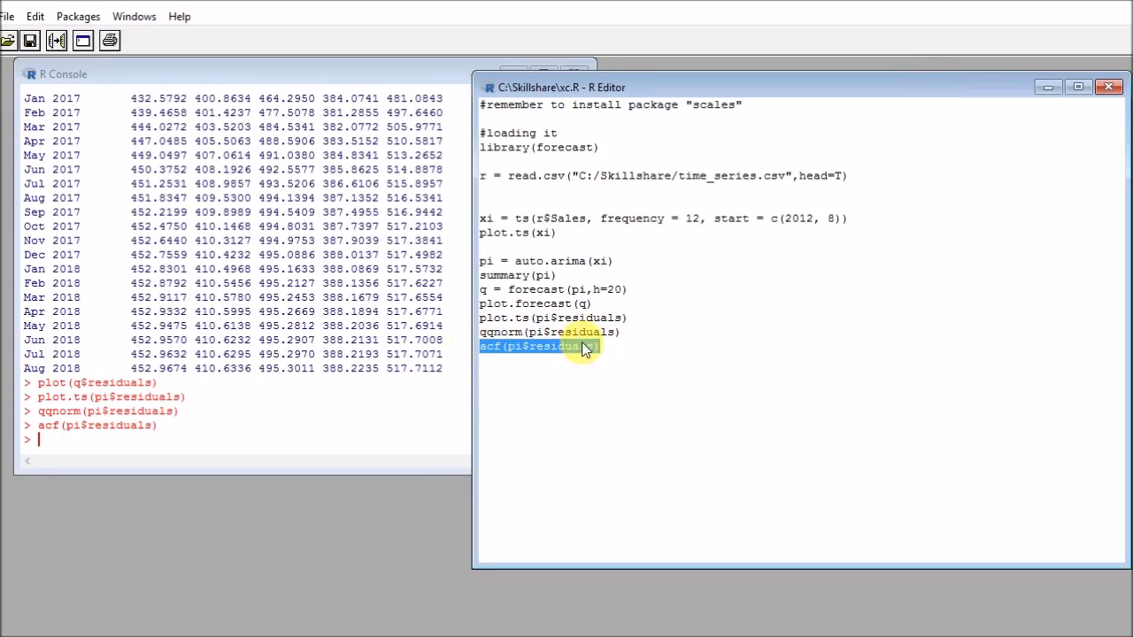
left_click_drag(575, 345, 541, 333)
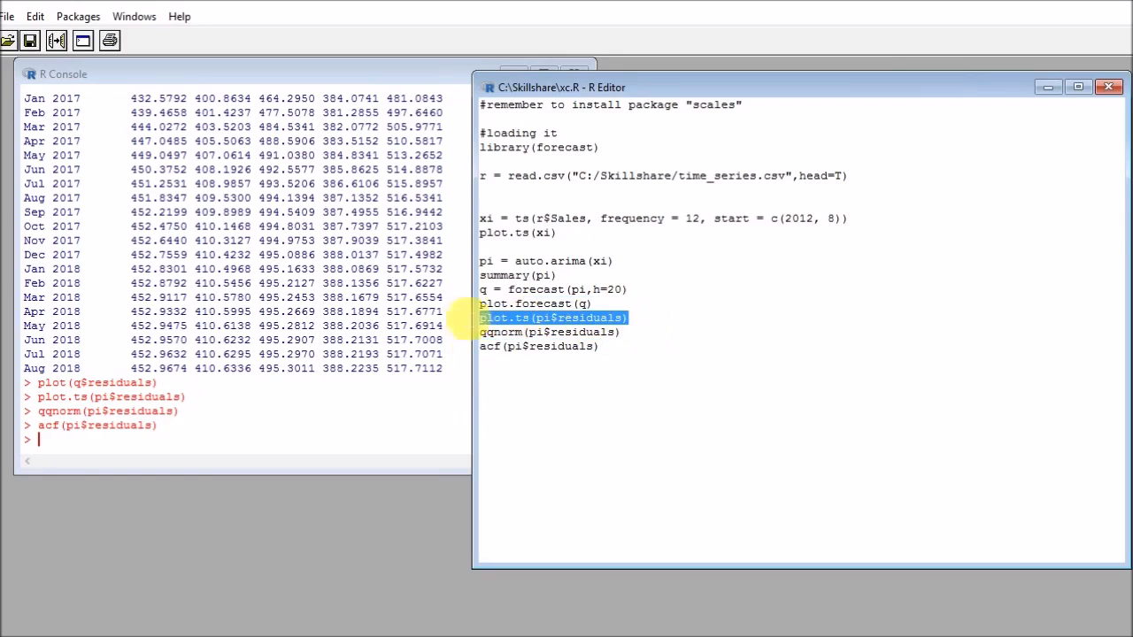
mouse_move(446, 322)
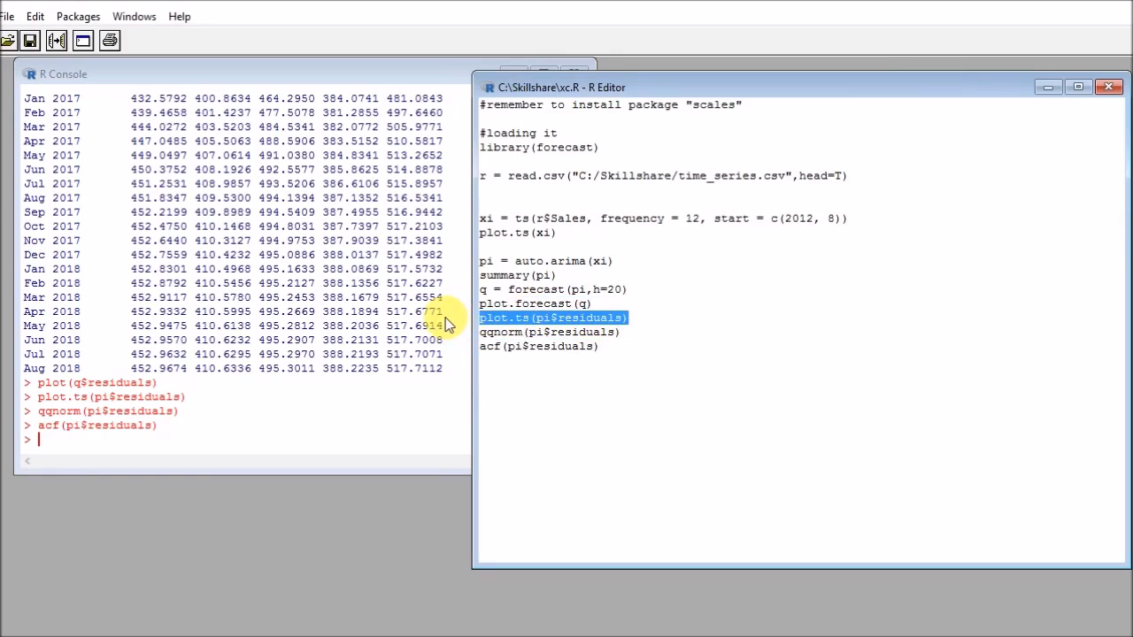